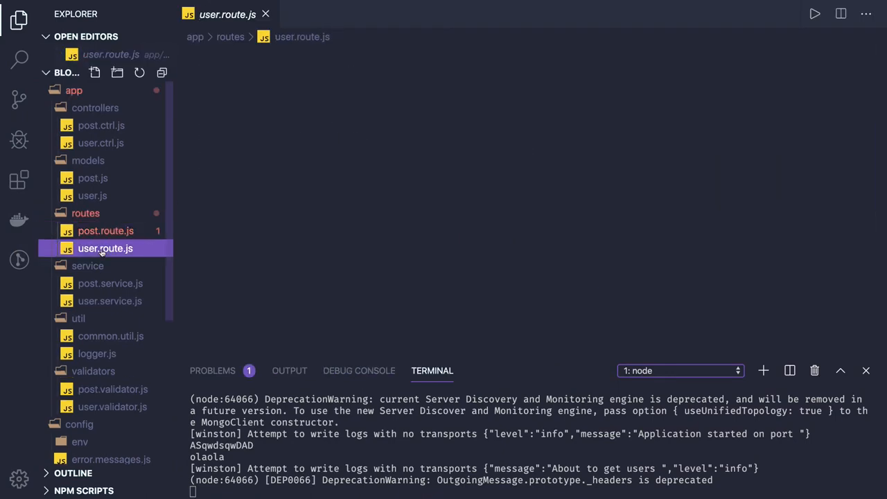
# Review the post and user controller files, then return to the user routes file.
pyautogui.click(105, 248)
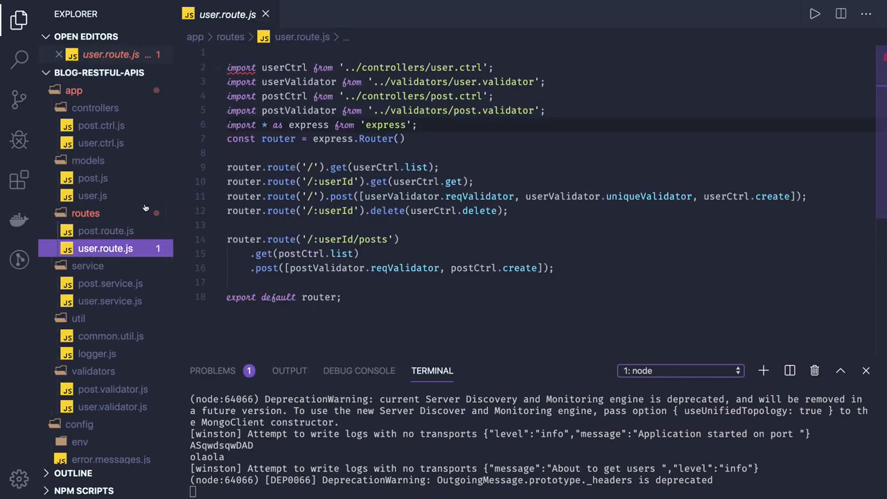
pyautogui.click(101, 125)
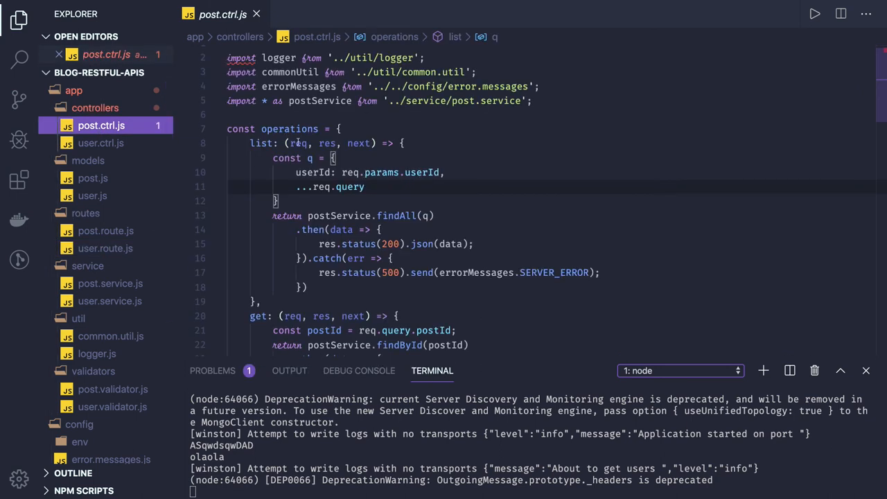
pyautogui.scroll(-3)
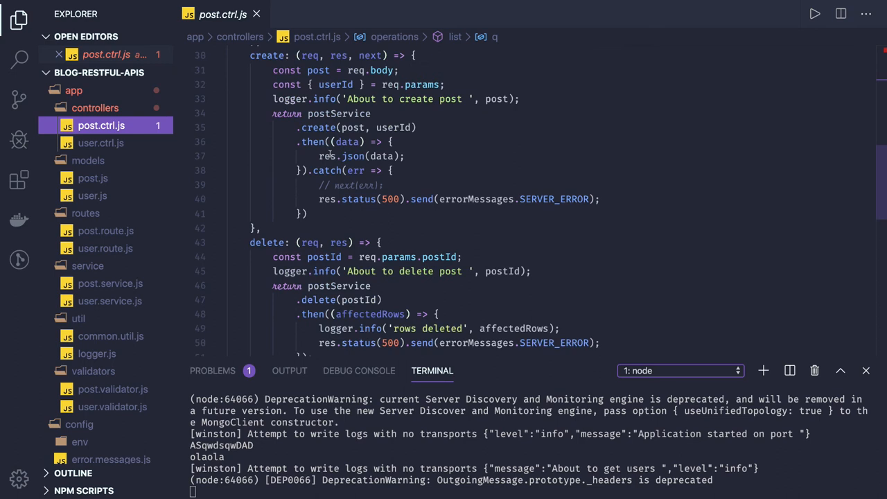
pyautogui.click(101, 143)
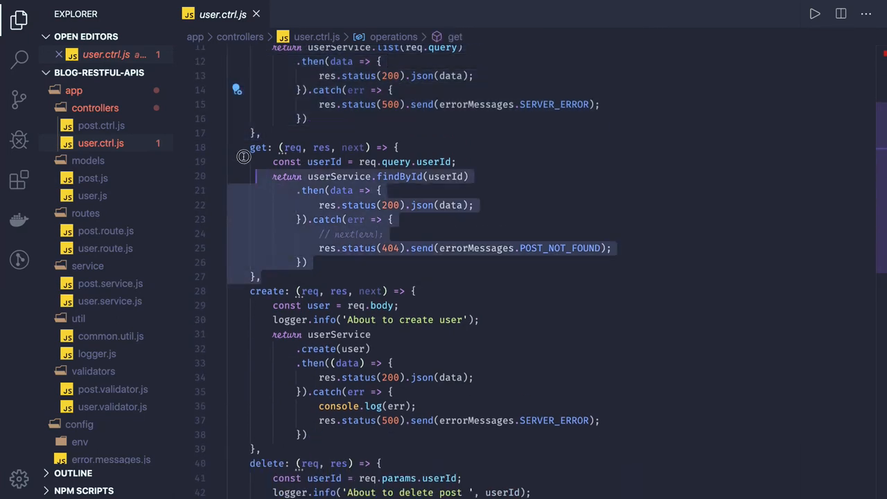
pyautogui.scroll(-3)
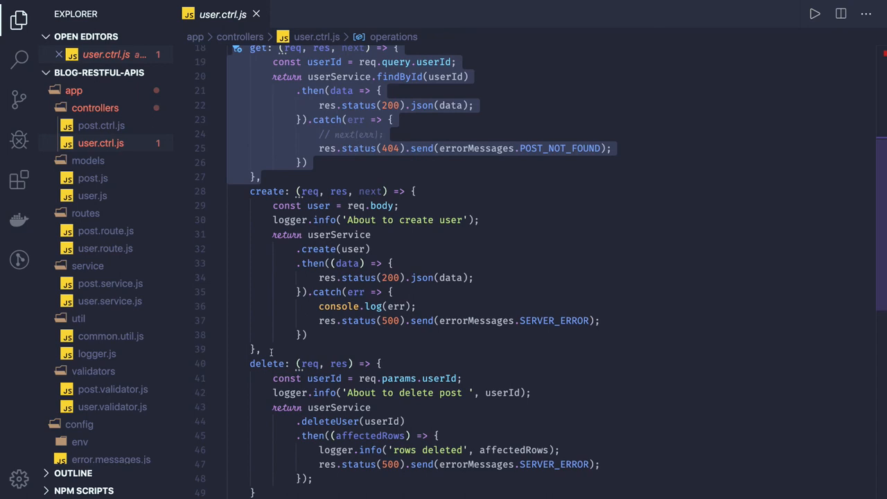
pyautogui.scroll(-3)
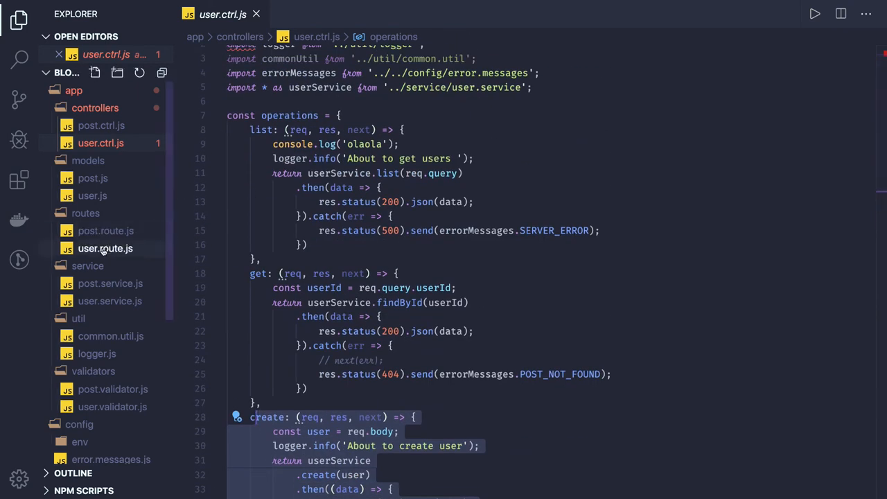
pyautogui.click(106, 248)
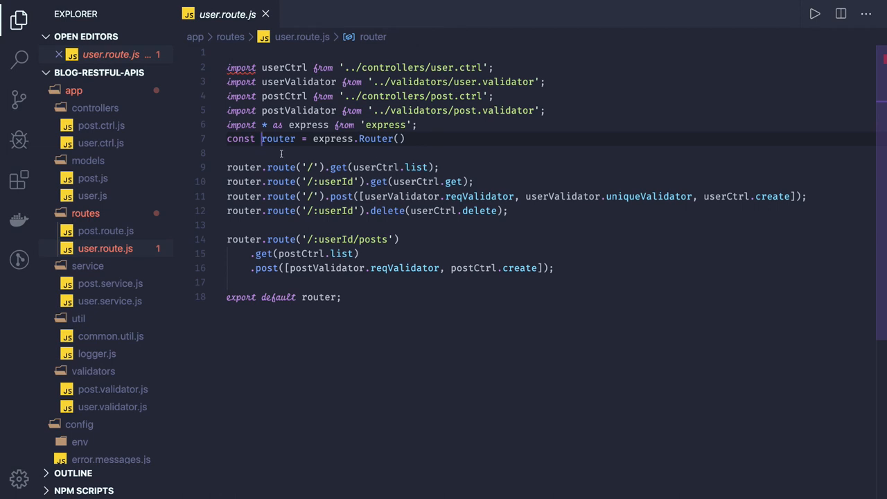
# Add comments '// /api/user/ -> HTTP GET' and '// /api/user -> HTTP POST' above the routes.
pyautogui.write('/')
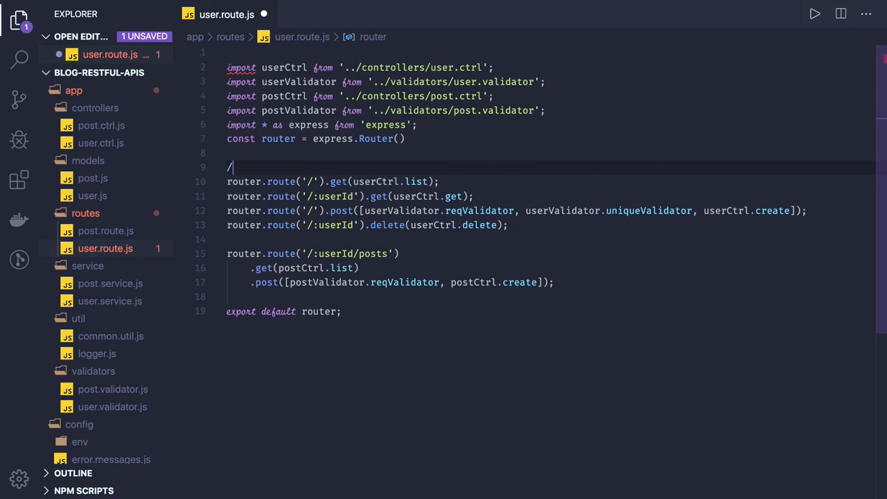
pyautogui.write('/ /')
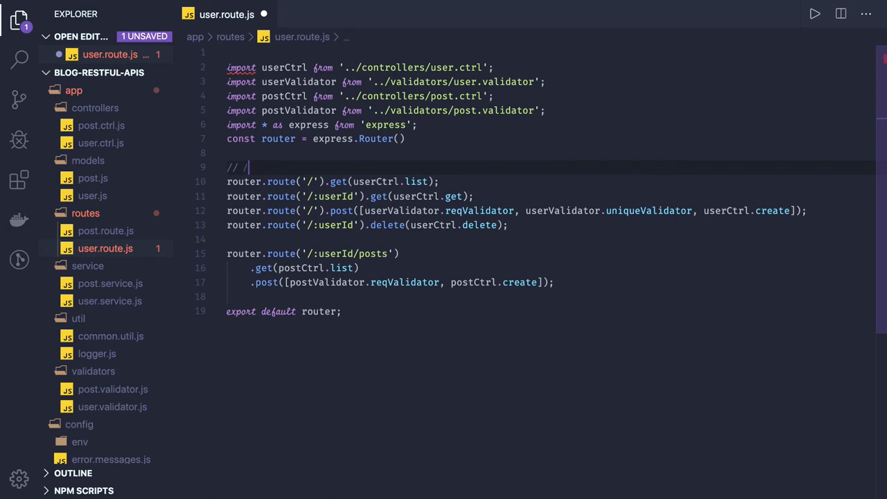
pyautogui.write('api/user/ -')
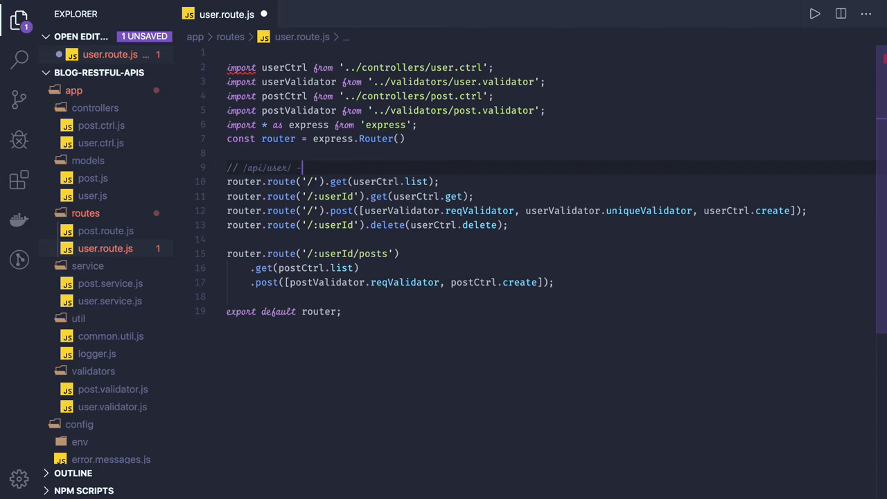
pyautogui.write('> HTTP GET')
pyautogui.write('// /a')
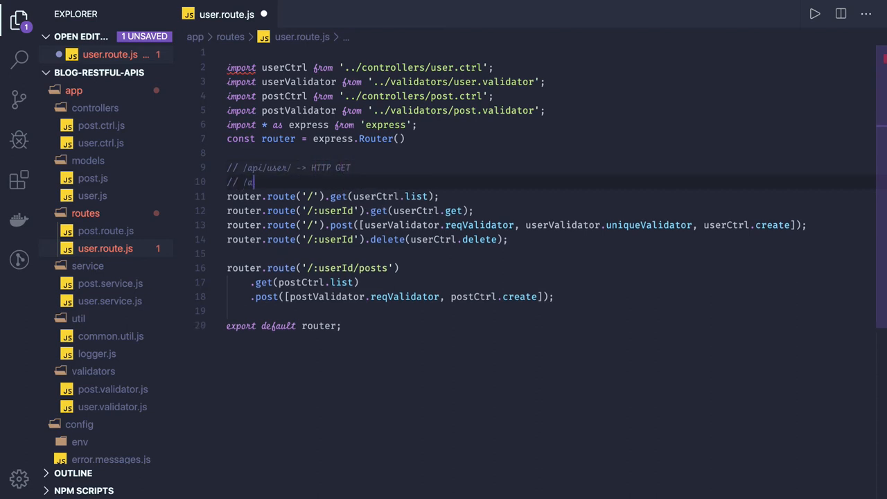
pyautogui.write('pi/user -> HTTP POST')
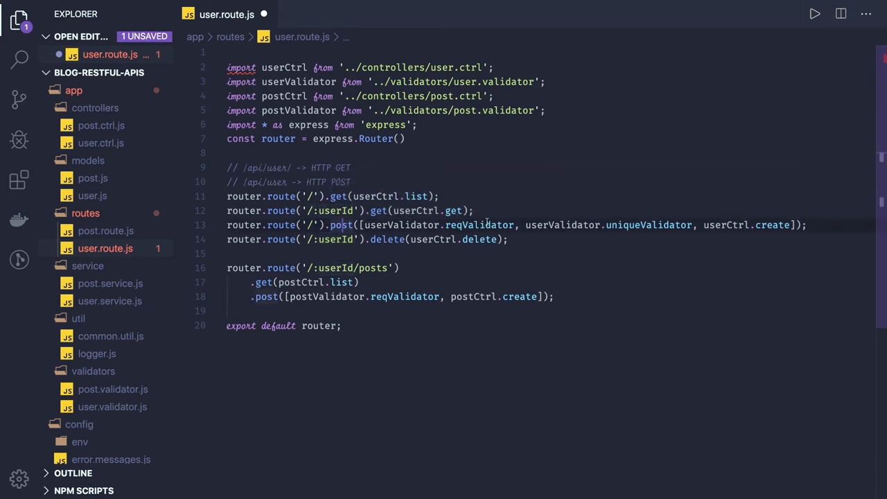
pyautogui.moveTo(480, 225)
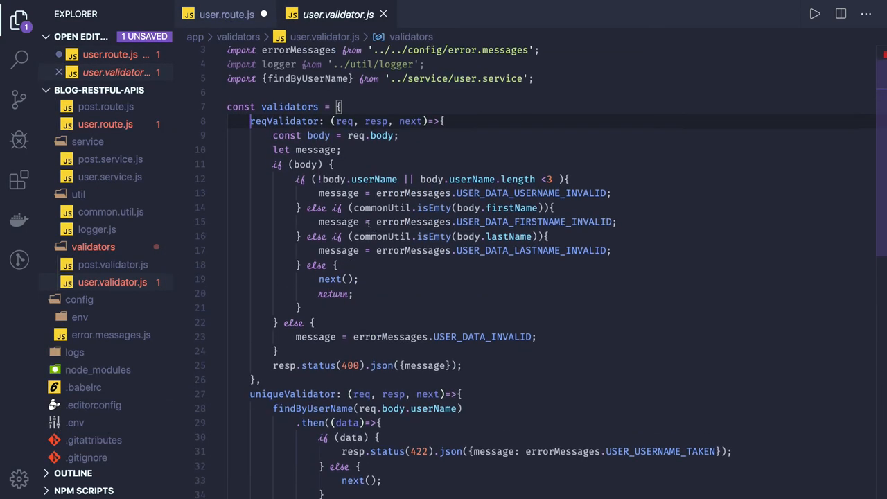
# Review the firstName check in user.validator.js and the findOne lookup in user.service.js.
pyautogui.doubleClick(511, 207)
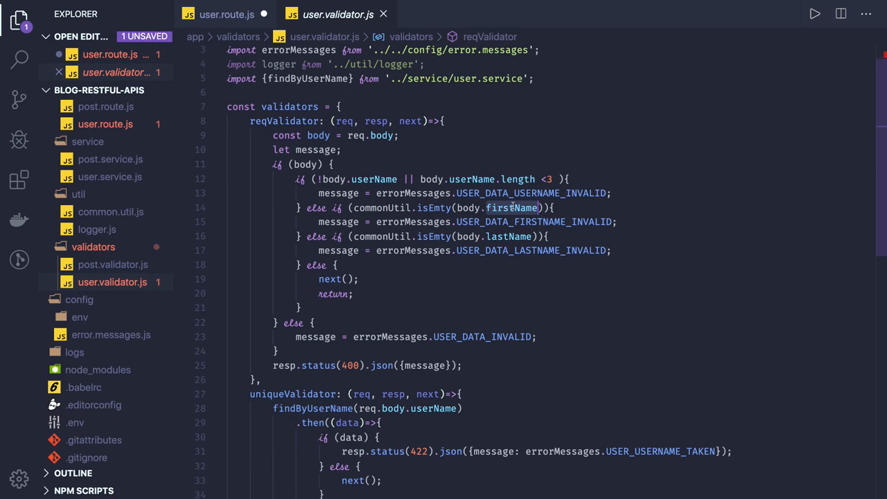
pyautogui.scroll(-3)
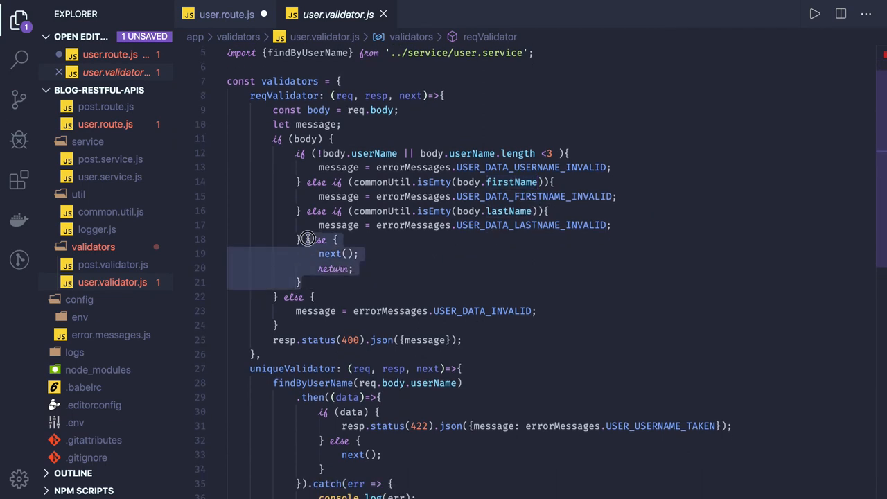
pyautogui.click(353, 269)
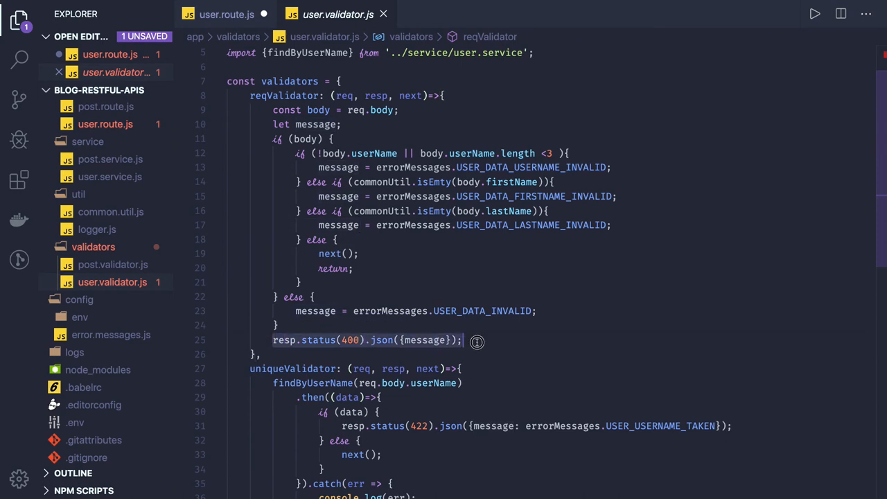
pyautogui.scroll(-3)
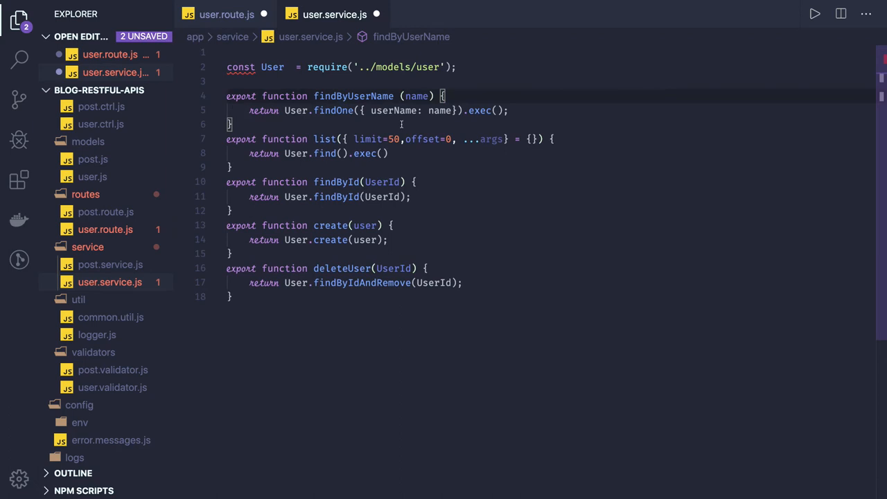
pyautogui.doubleClick(333, 110)
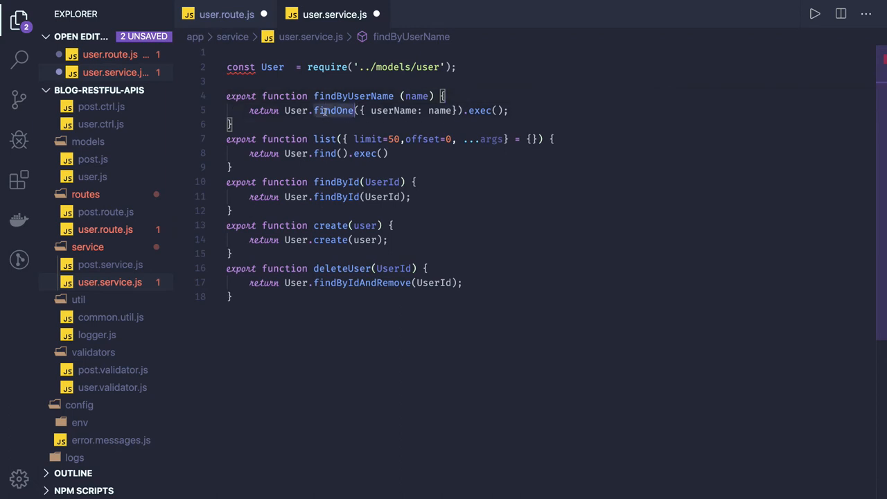
pyautogui.moveTo(335, 110)
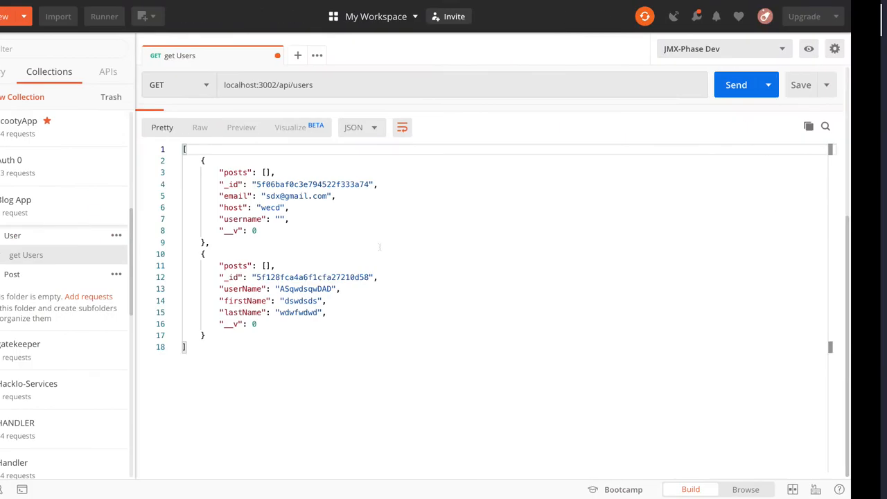
# Switch to POST; send an empty userName, create 'teststs', then resend it as a duplicate.
pyautogui.click(177, 85)
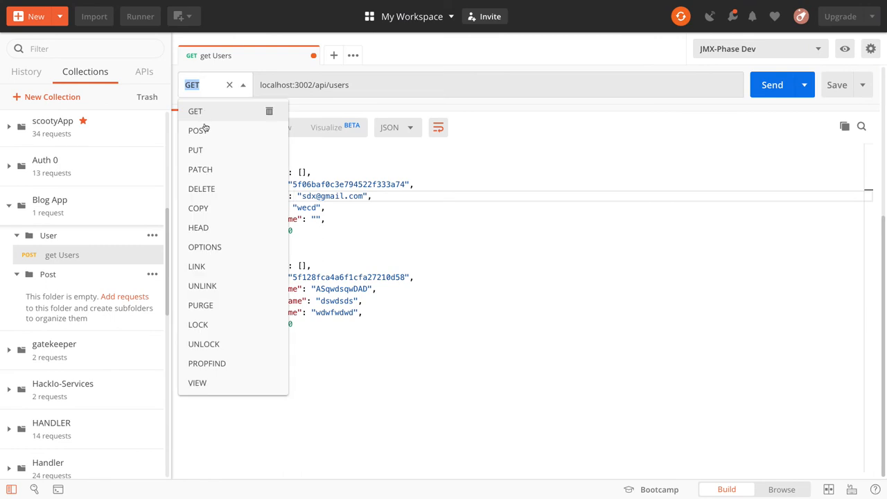
pyautogui.click(197, 130)
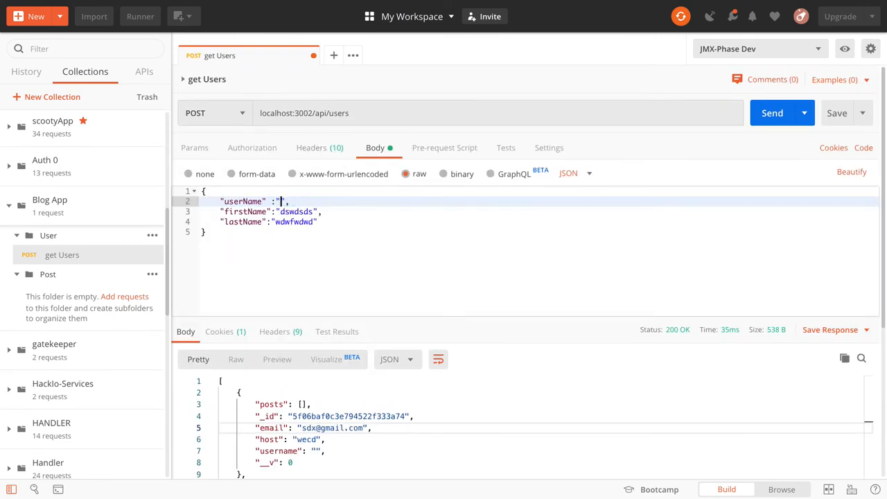
pyautogui.click(772, 113)
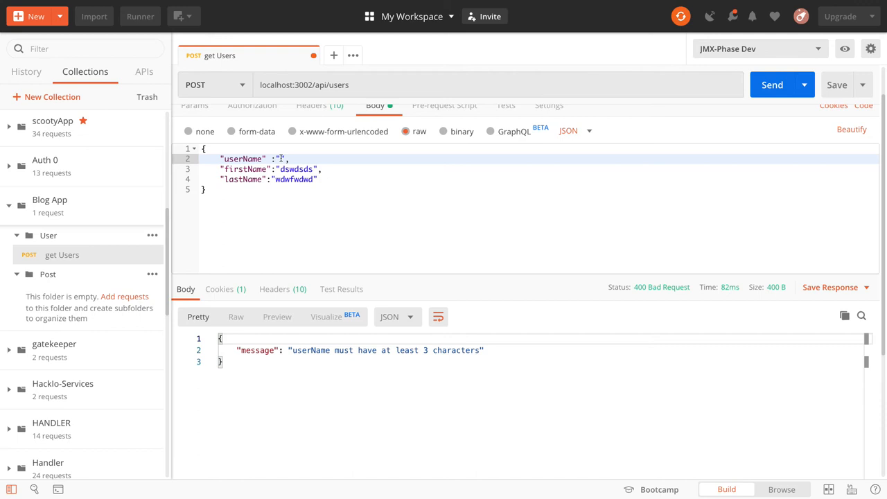
pyautogui.click(772, 85)
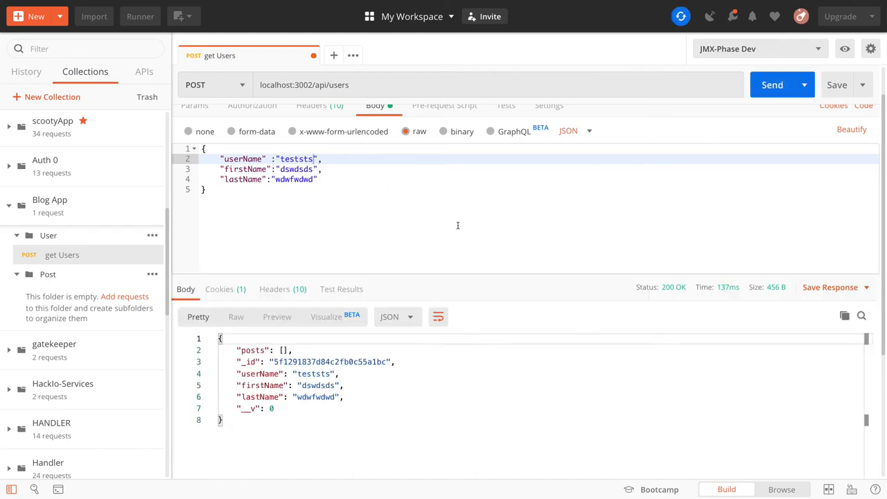
pyautogui.click(772, 84)
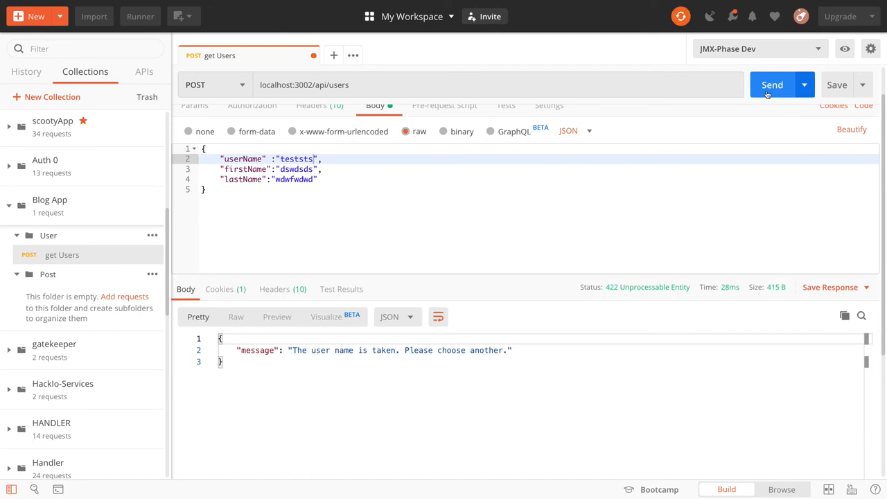
pyautogui.moveTo(443, 269)
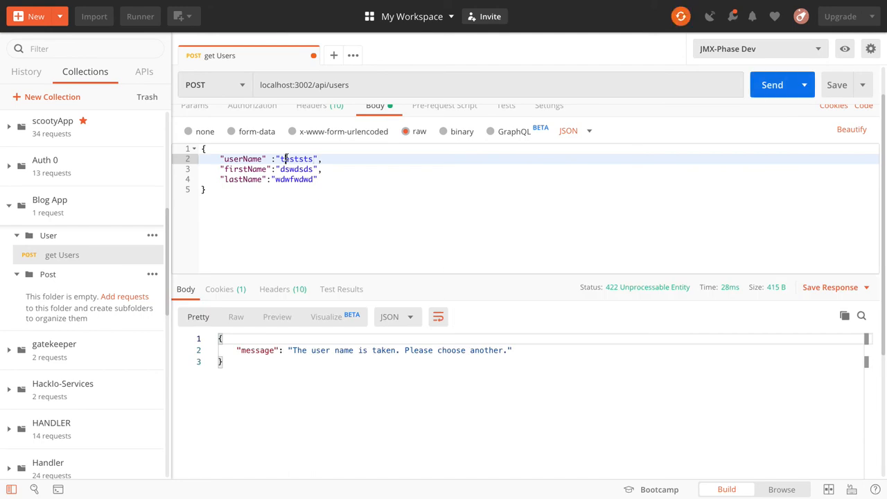
pyautogui.doubleClick(297, 158)
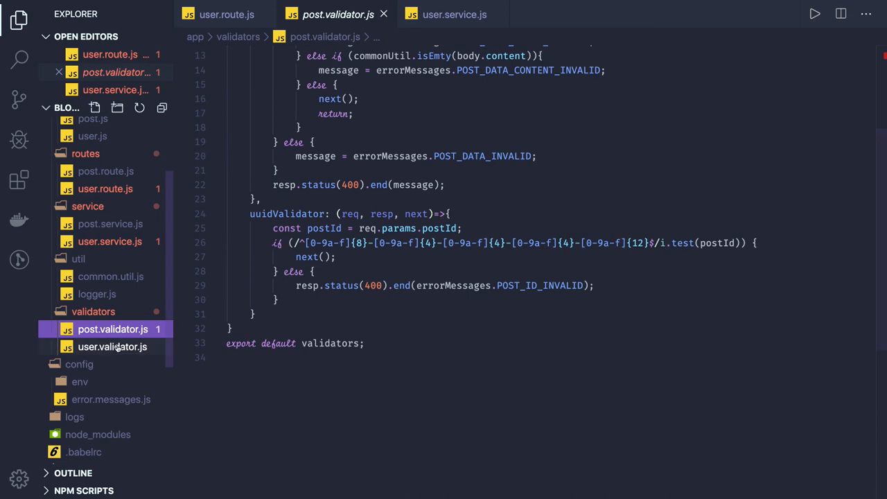
# Open user.validator.js and scroll through its reqValidator and uniqueValidator checks.
pyautogui.click(112, 346)
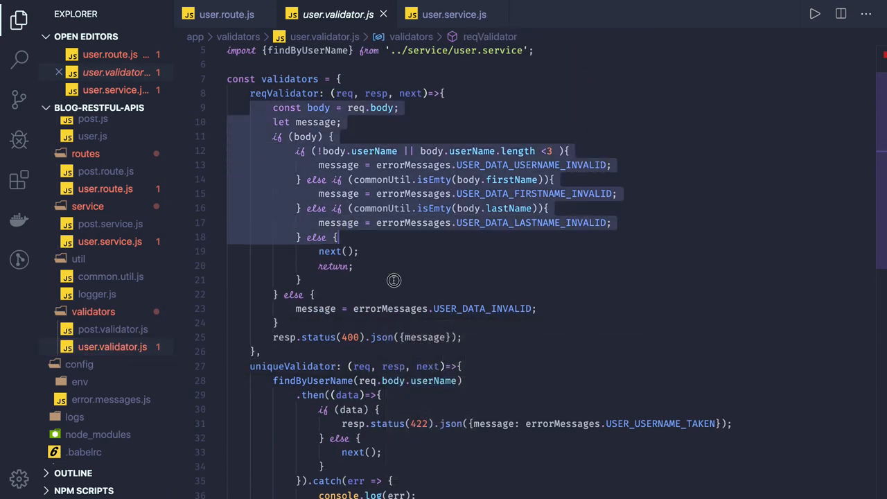
pyautogui.scroll(-3)
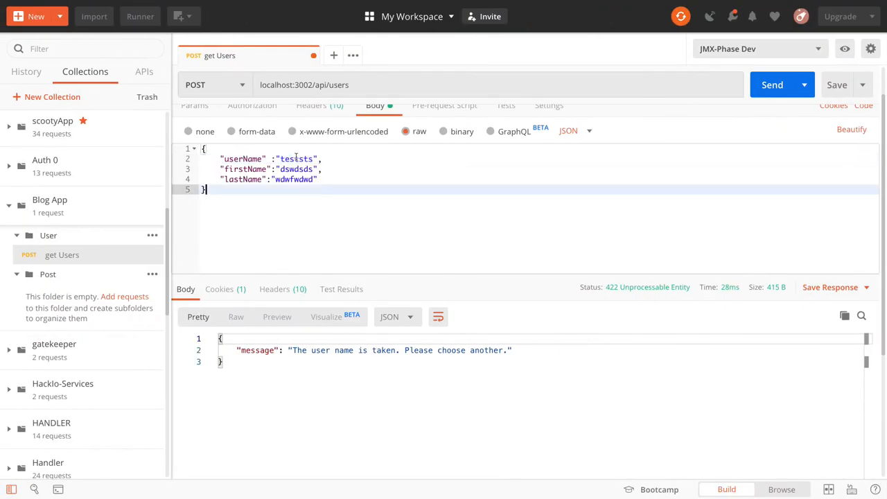
# Resend the users request, then change it to GET for a 200 OK user list.
pyautogui.click(772, 85)
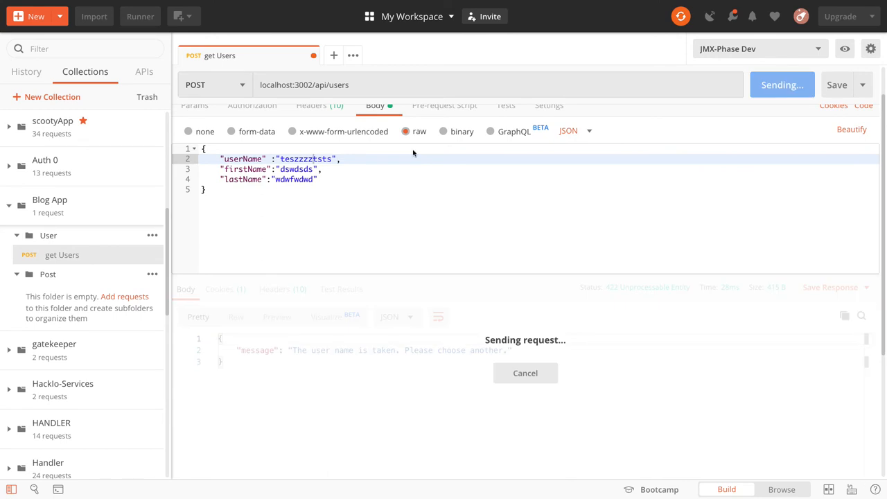
pyautogui.click(213, 85)
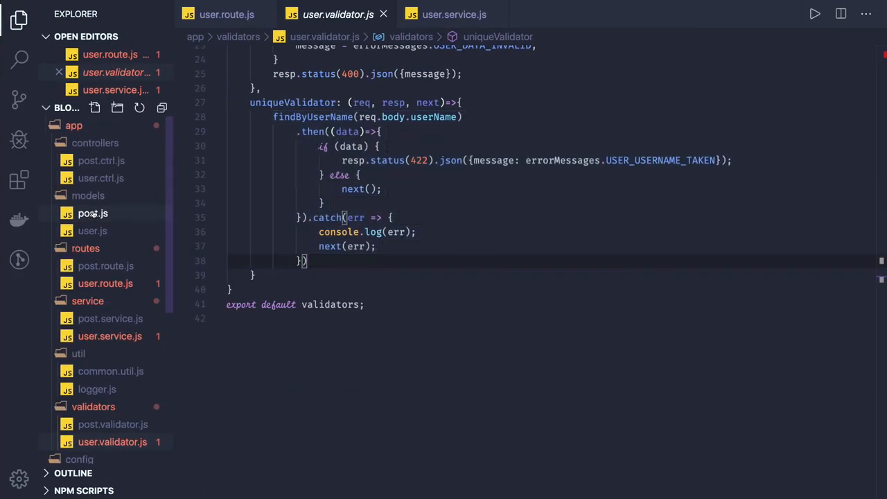
pyautogui.click(102, 160)
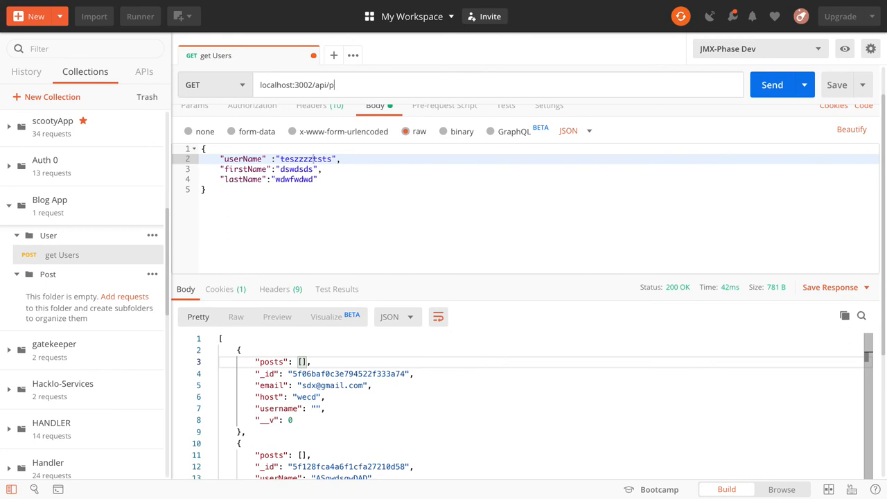
# View express.js with its /api/users and /api/posts router mounts.
pyautogui.click(772, 85)
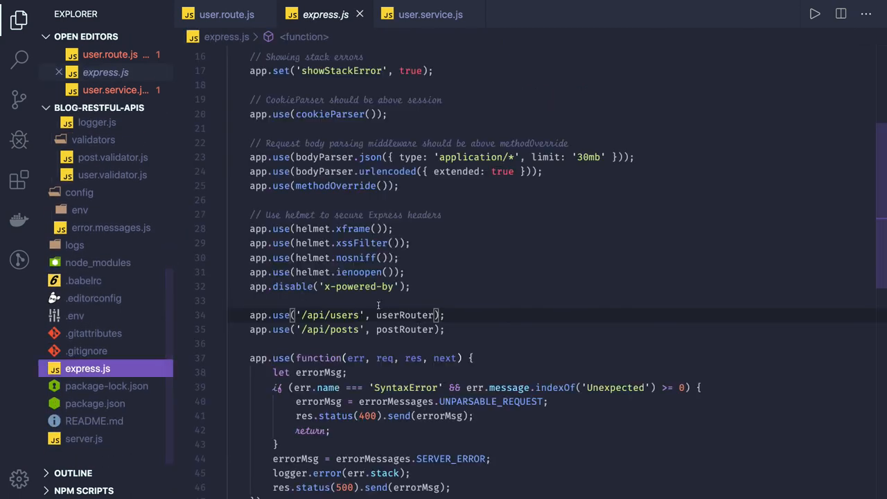
# Scroll the Explorer to reach post.route.js under app/routes.
pyautogui.scroll(-3)
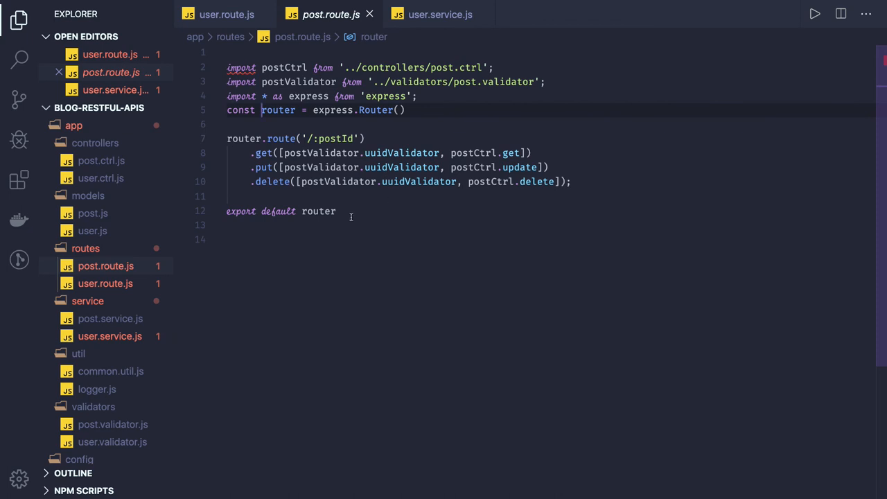
# Add router.route('/').get([postCtrl.list]) and duplicate the list handler in post.ctrl.js.
pyautogui.doubleClick(336, 138)
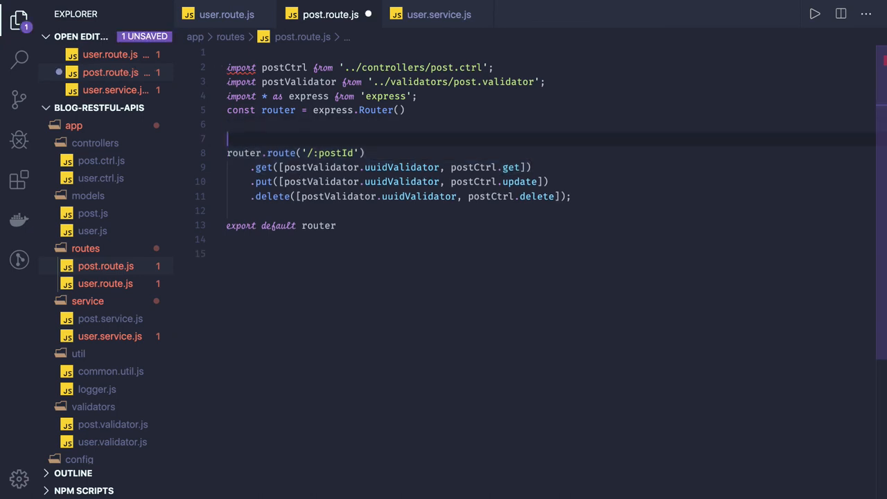
pyautogui.write("router.route('/')")
pyautogui.write('.get([postCtrl.get')
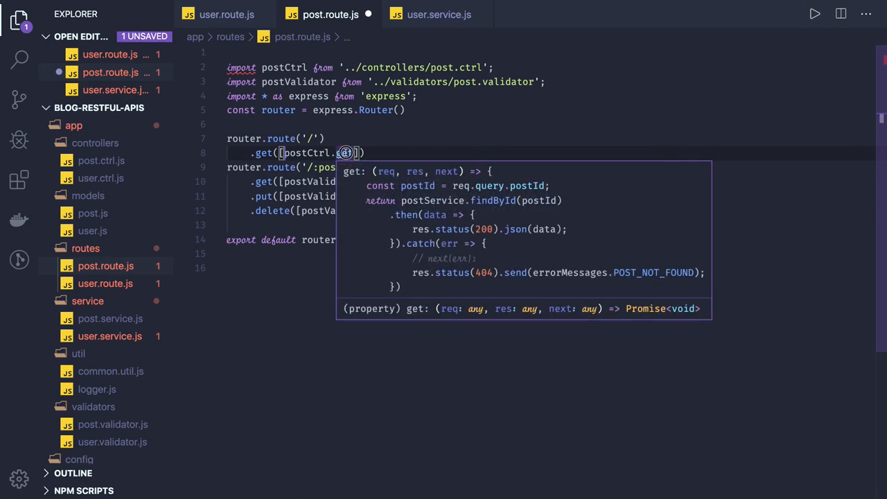
pyautogui.write('list')
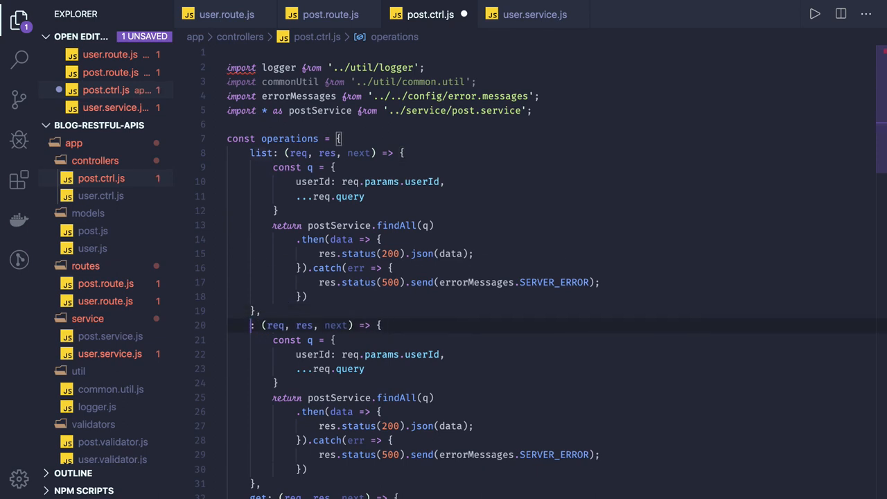
# Name the copied controller handler getPostsByUser.
pyautogui.write('GETpOSTS')
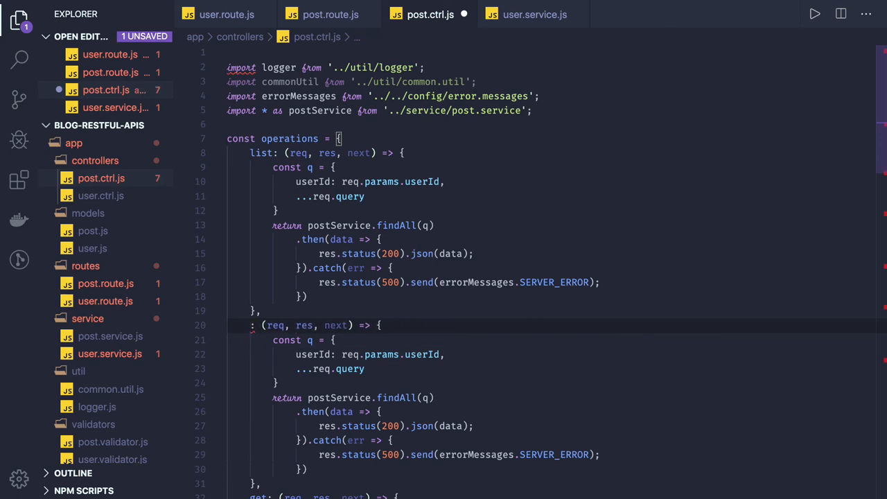
pyautogui.write('get')
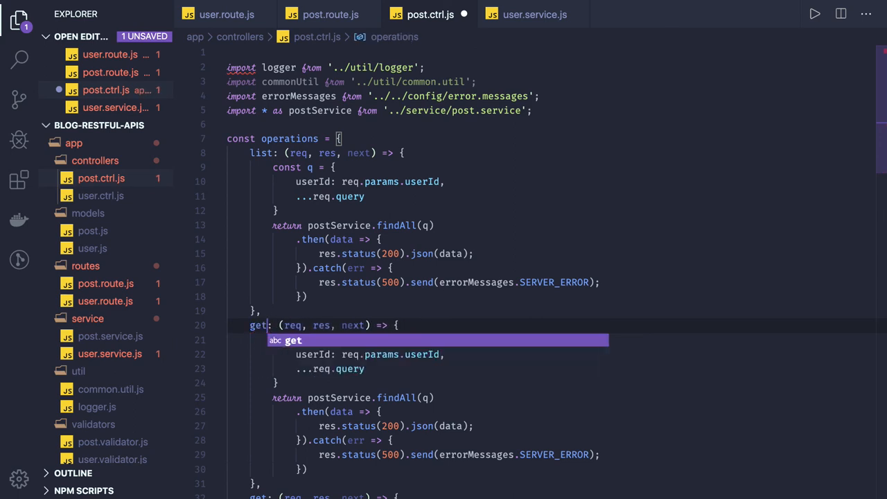
pyautogui.write('Post')
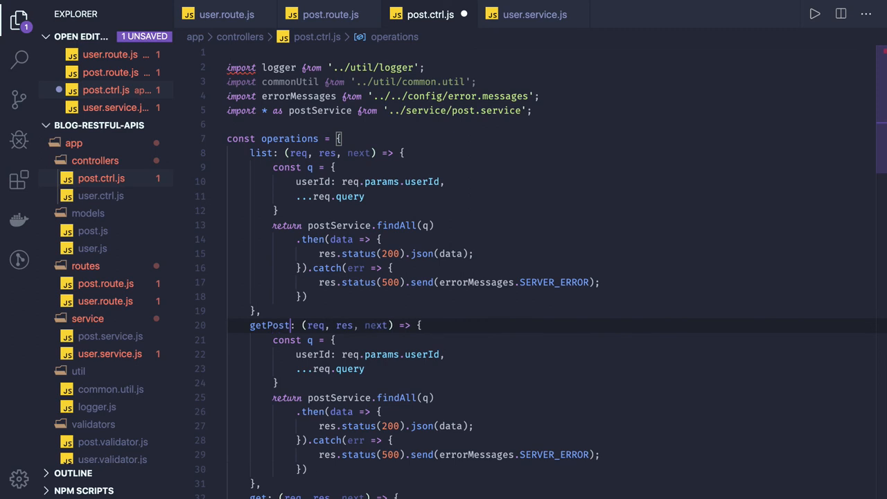
pyautogui.write('sByUse')
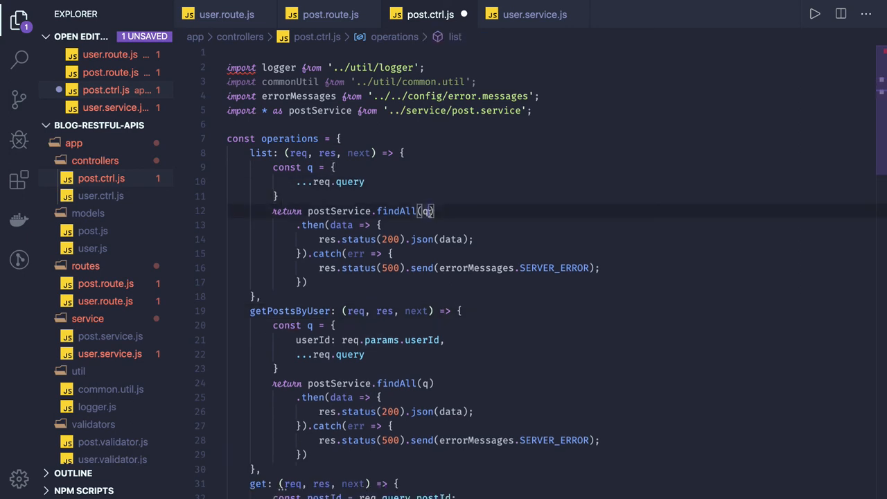
# Make list pass req.query directly and rename findAll to findPostsByUser.
pyautogui.write('req')
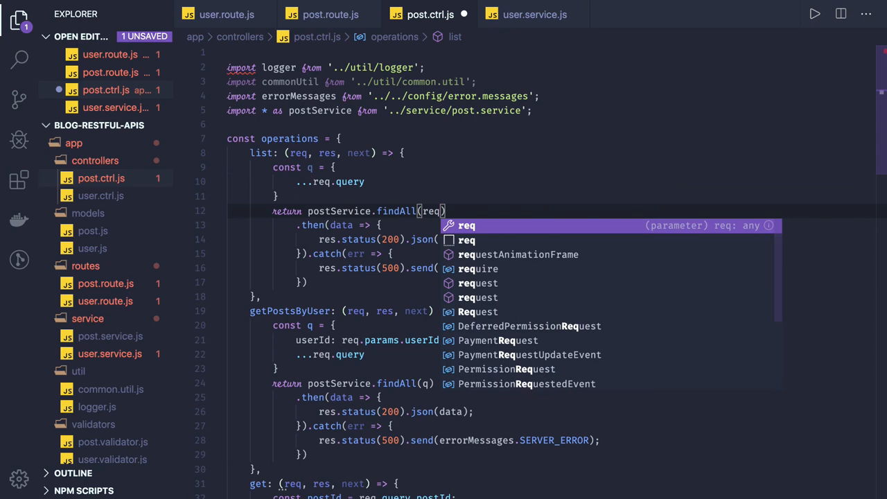
pyautogui.write('.query')
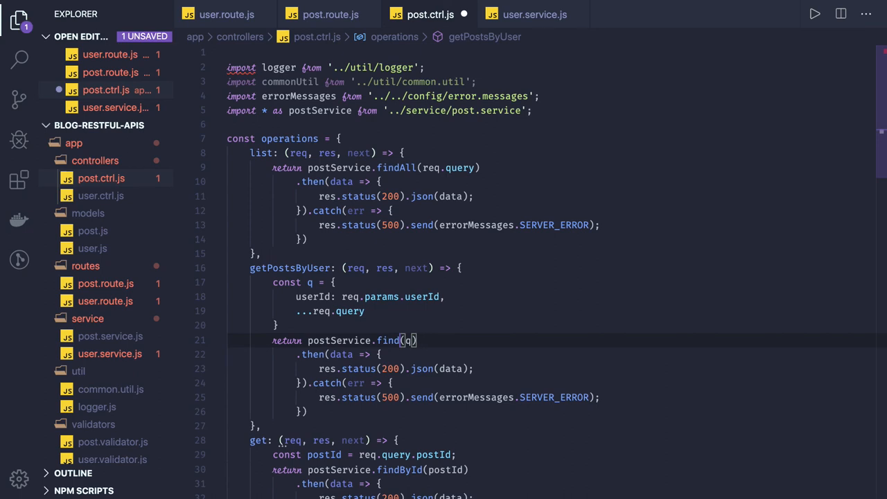
pyautogui.write('Posts')
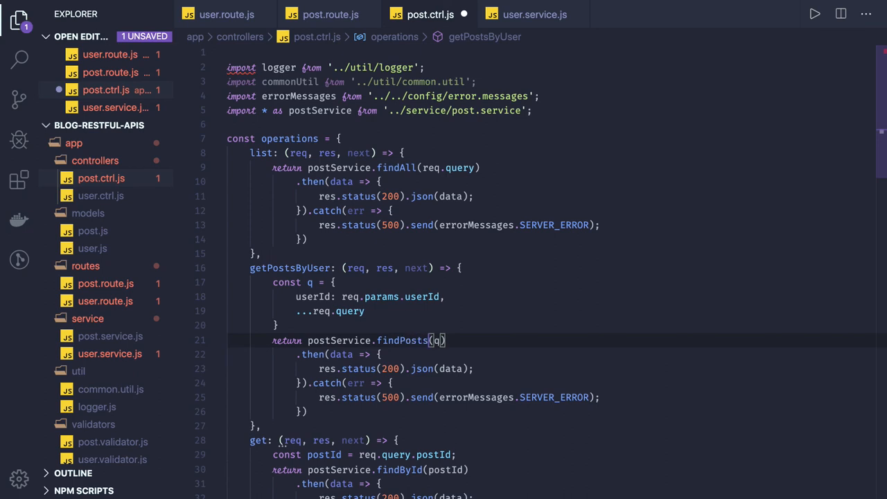
pyautogui.write('B')
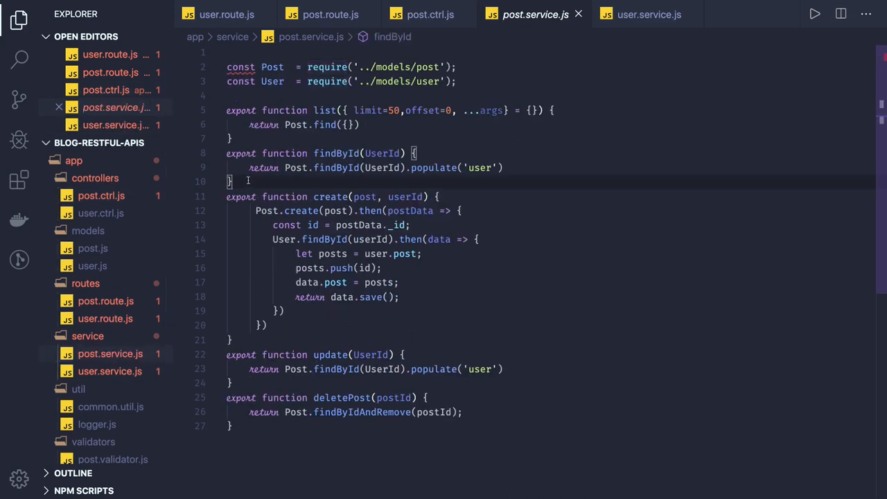
# Write export function findPostsByUser({ limit=50, offset=0, ...args } = {}) returning Post.find({}).
pyautogui.write('e')
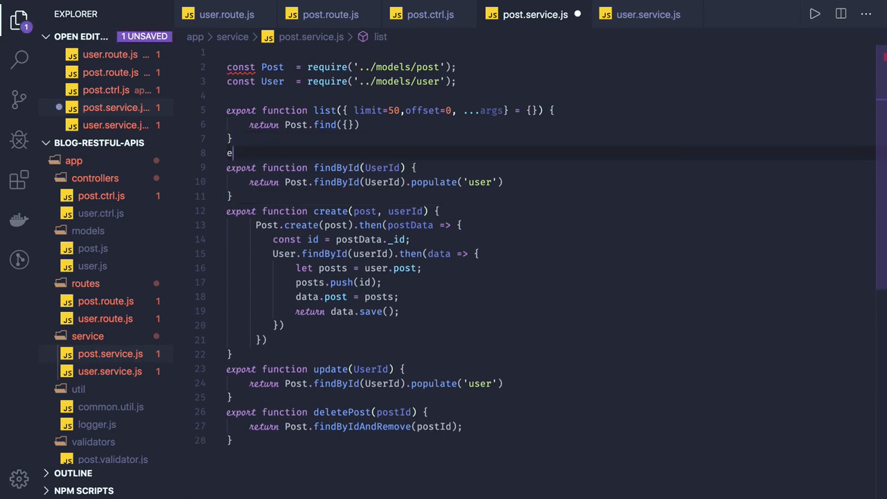
pyautogui.write('function findPostsByUser')
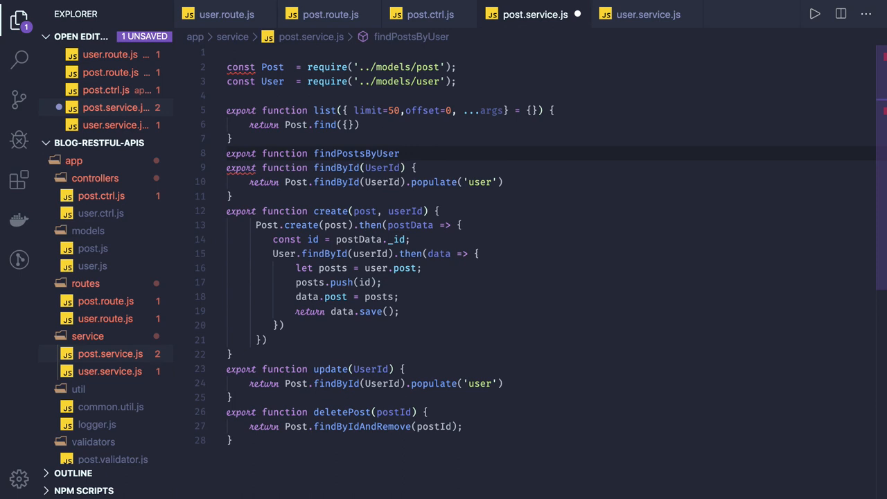
pyautogui.write('() {')
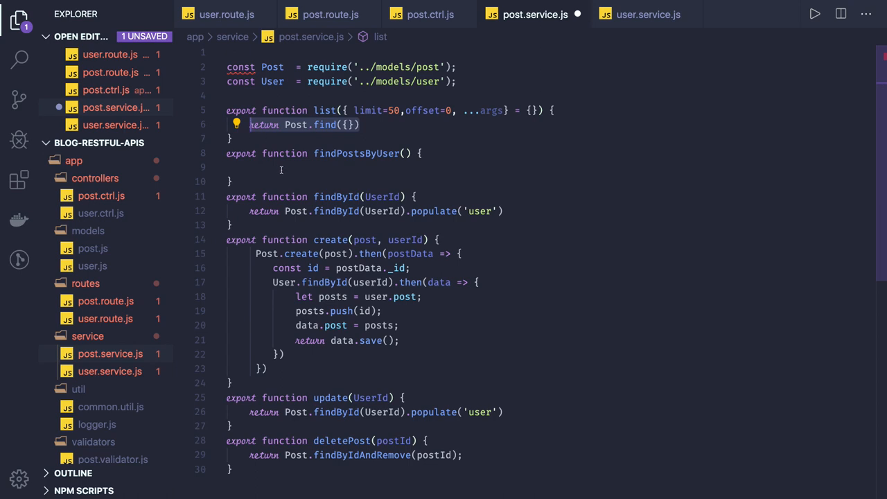
pyautogui.write('return Post.find({});')
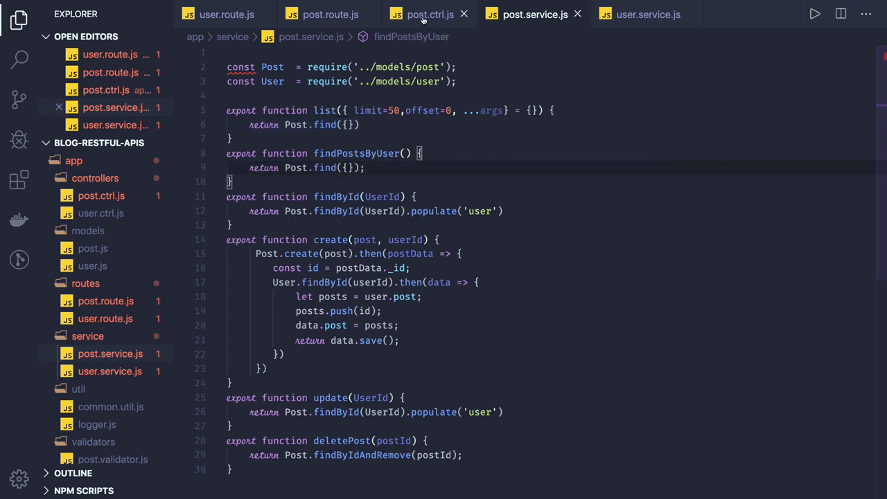
pyautogui.click(325, 110)
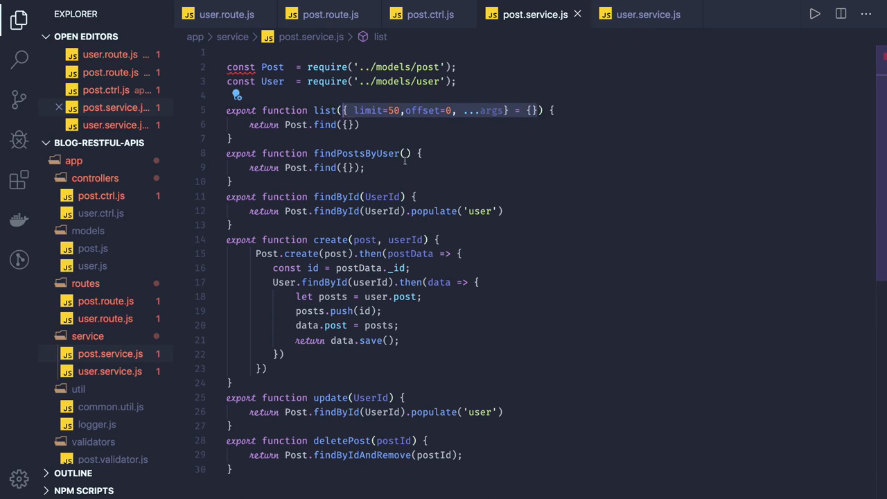
pyautogui.write('{ limit=50,offset=0, ...args} = {}')
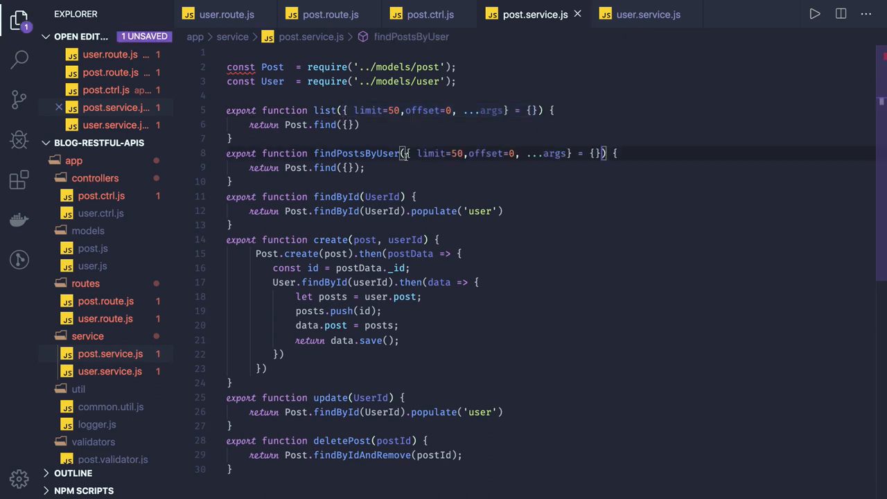
pyautogui.click(430, 14)
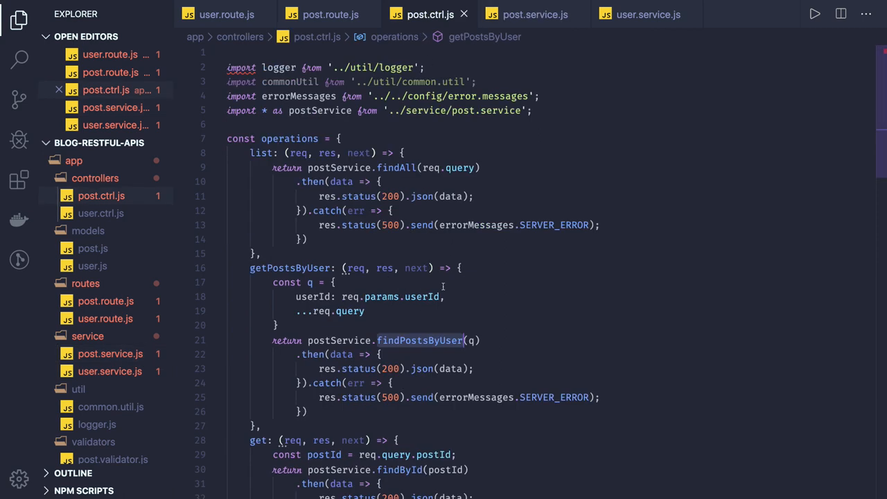
# Scroll post.ctrl.js and jump to findPostsByUser's definition in post.service.js.
pyautogui.scroll(-3)
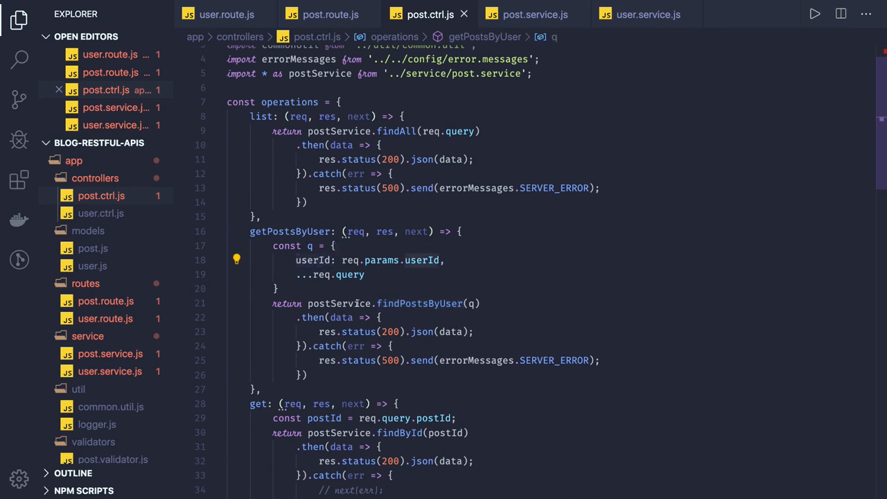
pyautogui.moveTo(419, 303)
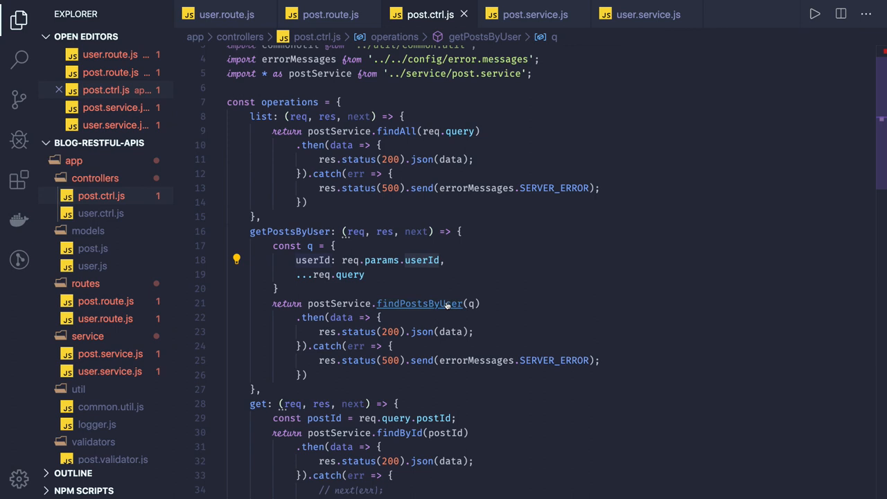
pyautogui.moveTo(419, 303)
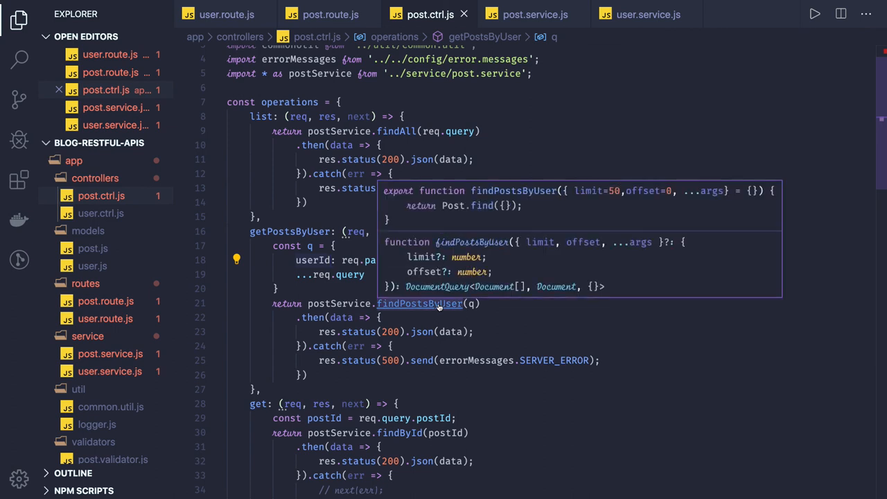
pyautogui.click(419, 304)
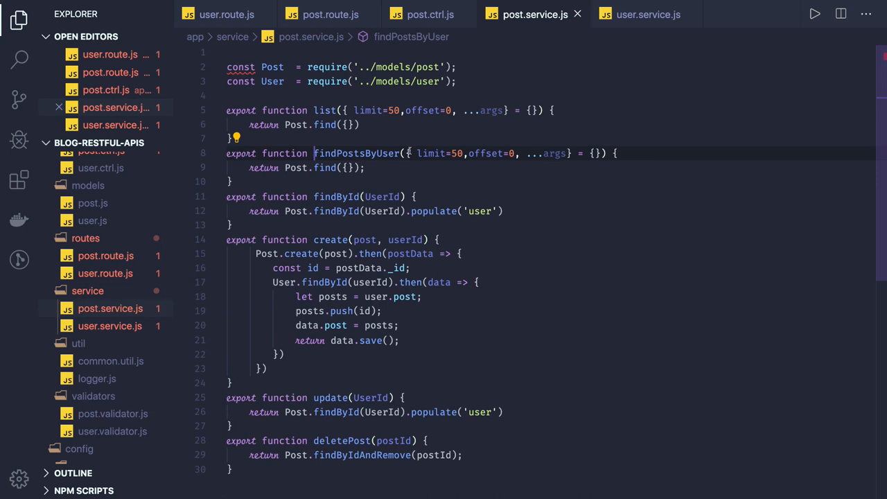
pyautogui.moveTo(355, 153)
pyautogui.write('userId, ')
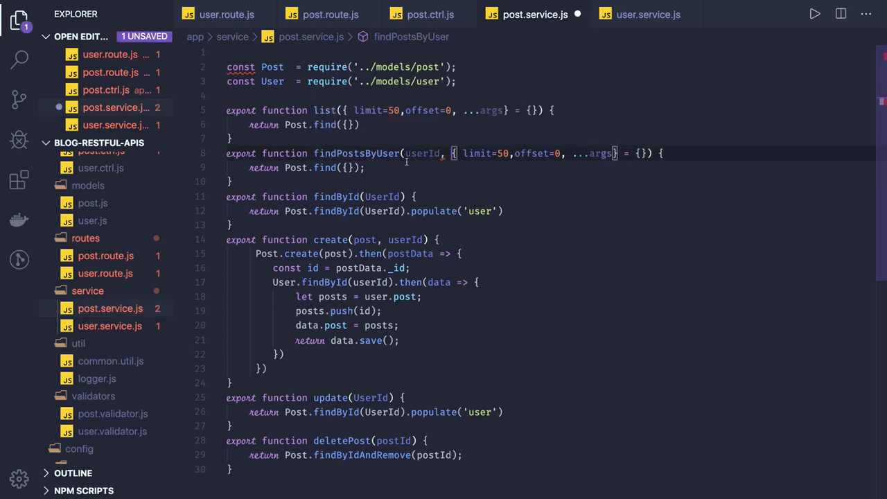
pyautogui.moveTo(421, 154)
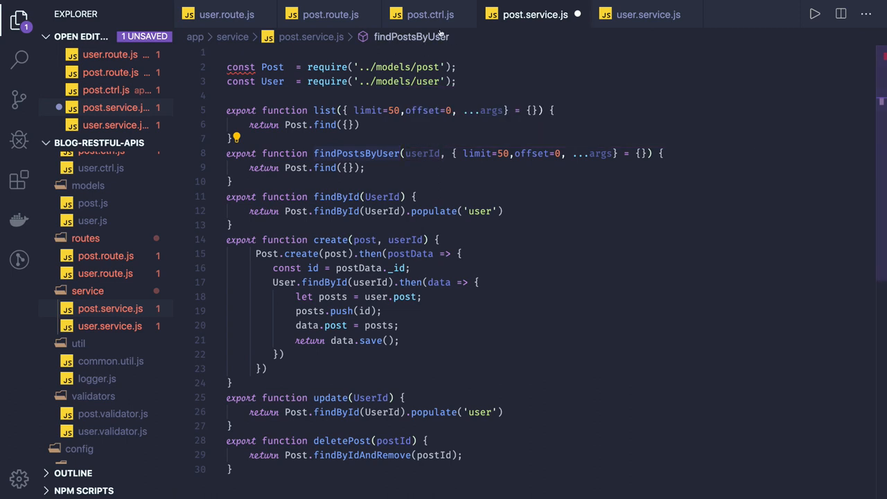
# Add userId as findPostsByUser's first parameter, ahead of the limit and offset options.
pyautogui.click(430, 14)
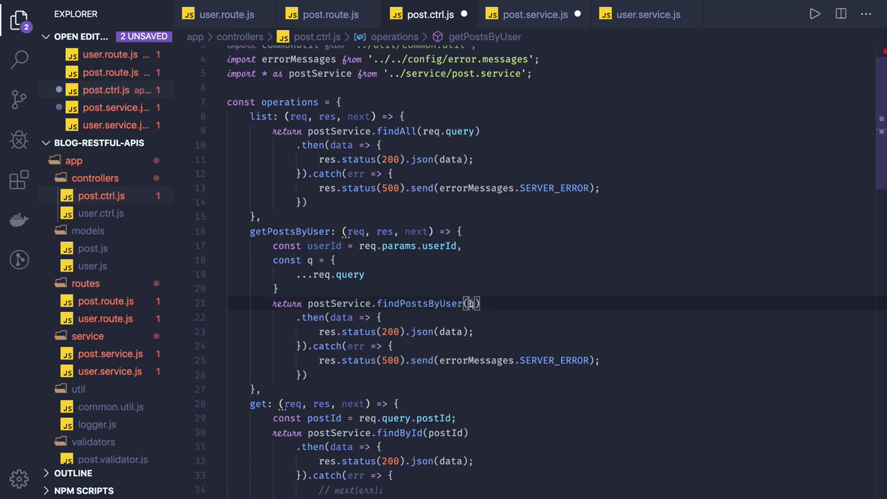
# Pass userId and q to findPostsByUser in the controller, checking the service signature.
pyautogui.write('userId, q')
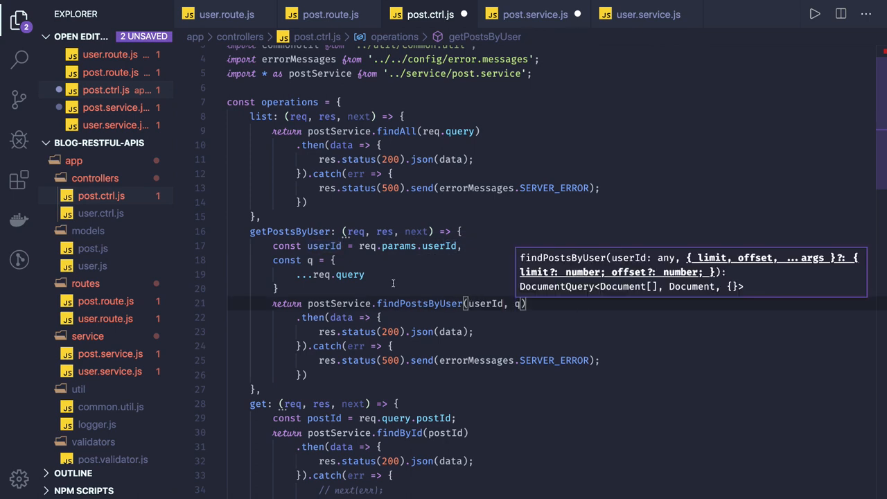
pyautogui.click(535, 14)
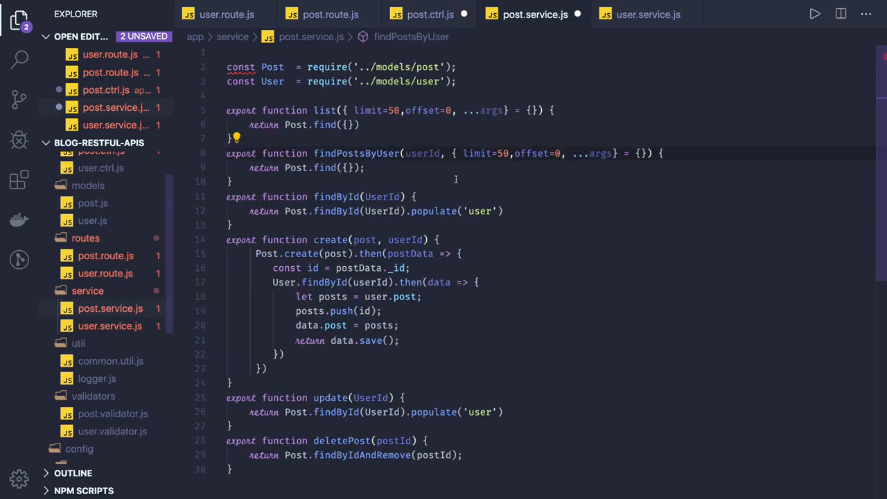
pyautogui.doubleClick(423, 153)
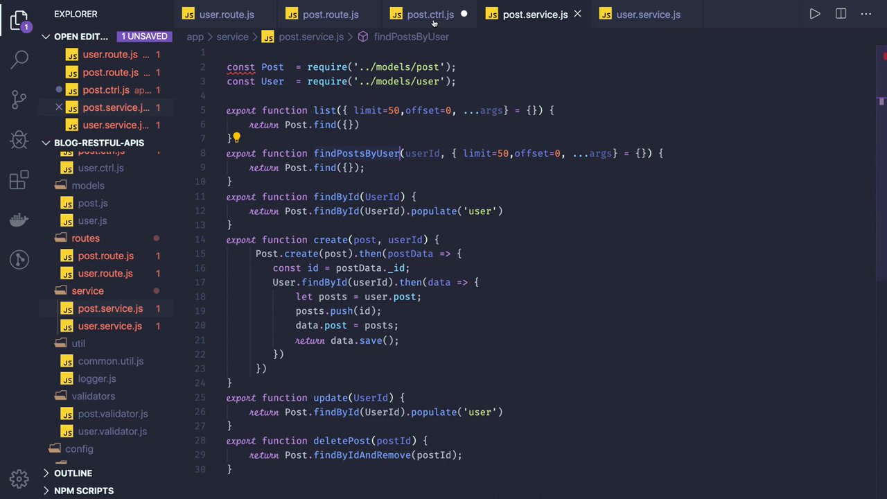
pyautogui.click(430, 14)
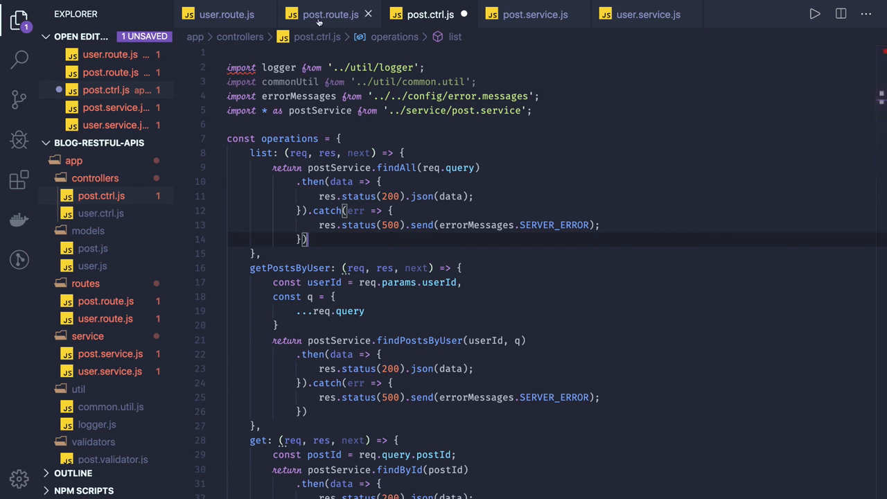
# Add a uuidValidator-guarded GET calling postCtrl.getPostsByUser under /:postId in post.route.js.
pyautogui.click(330, 14)
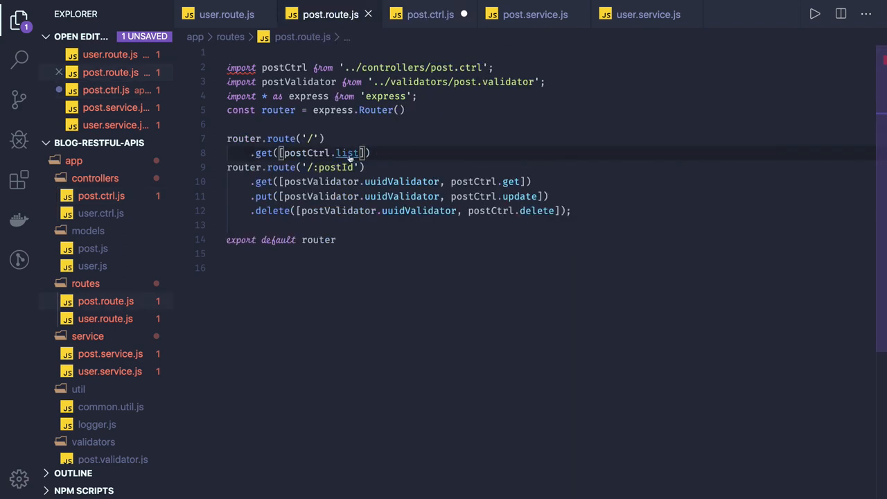
pyautogui.moveTo(348, 152)
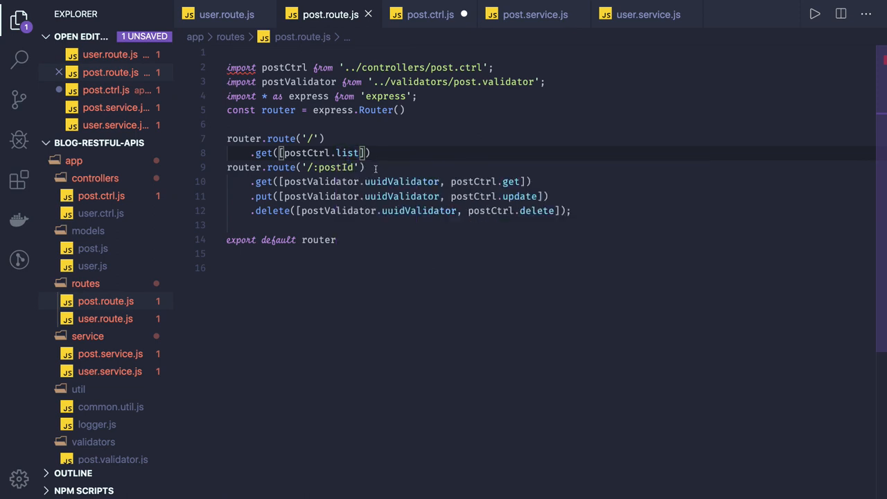
pyautogui.moveTo(512, 181)
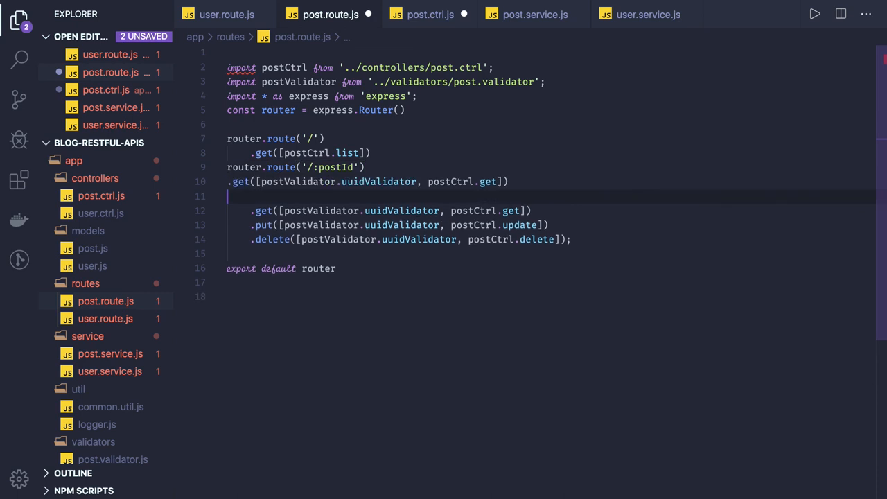
pyautogui.press('Backspace')
pyautogui.write('PostsByUser')
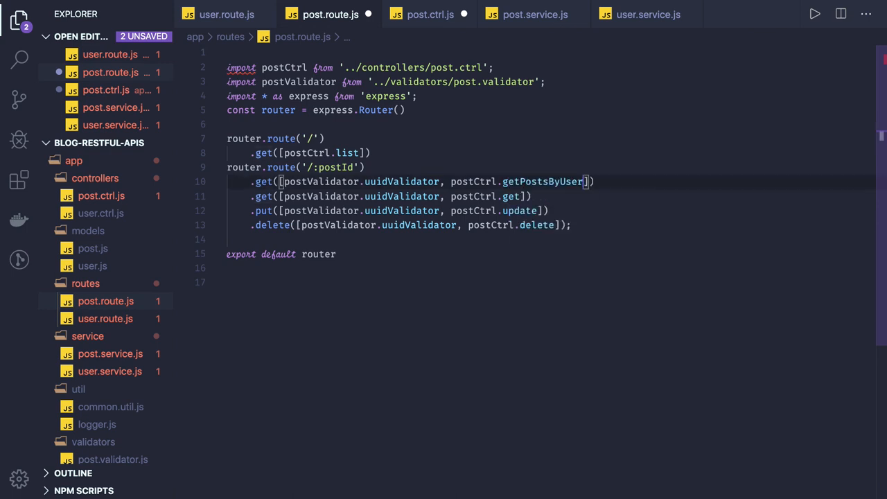
pyautogui.click(356, 167)
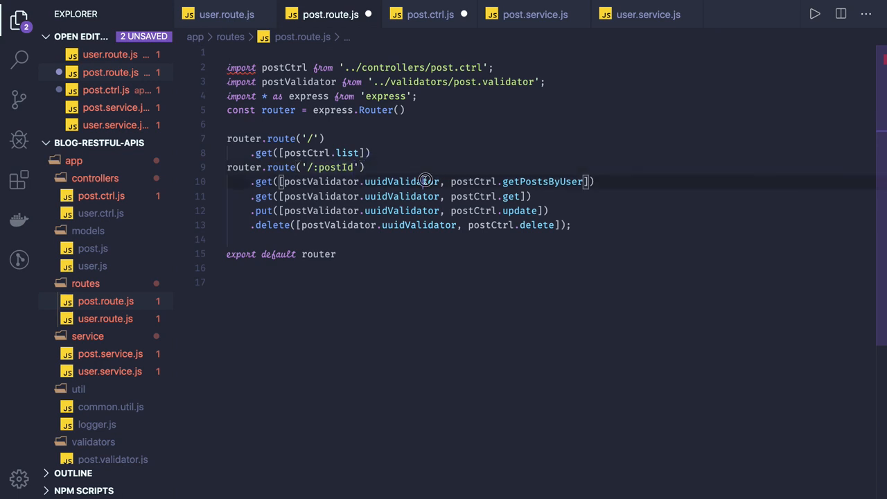
pyautogui.tripleClick(426, 181)
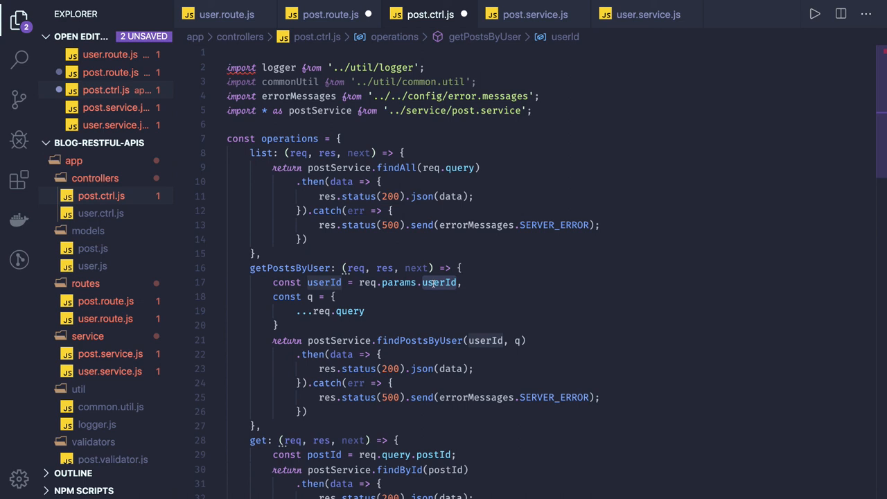
# Scroll through getPostsByUser, which reads userId from req.params, then return to post.route.js.
pyautogui.scroll(-3)
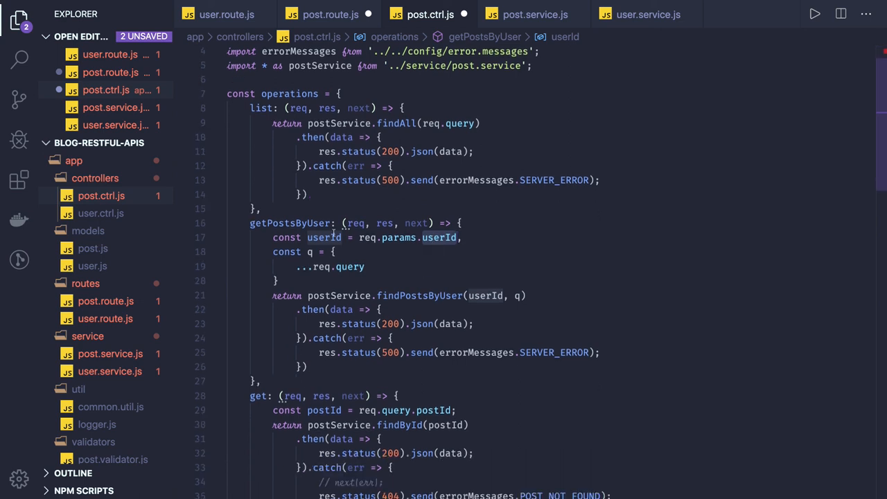
pyautogui.scroll(-3)
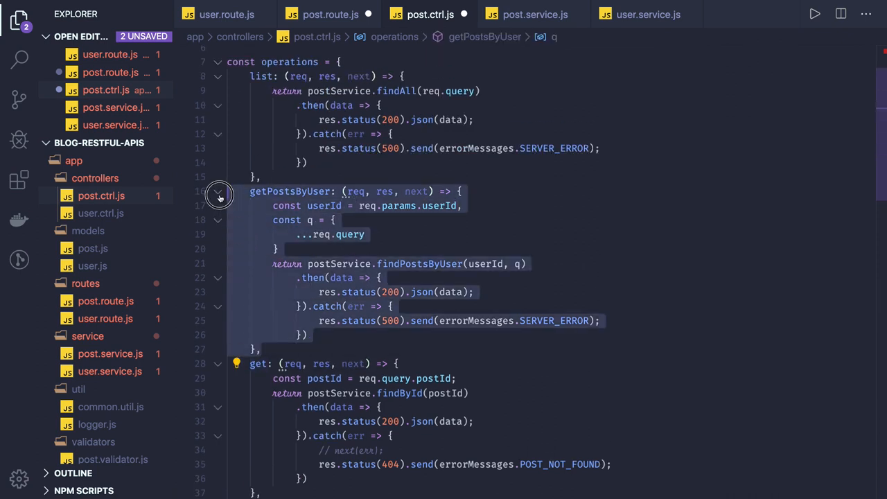
pyautogui.click(331, 14)
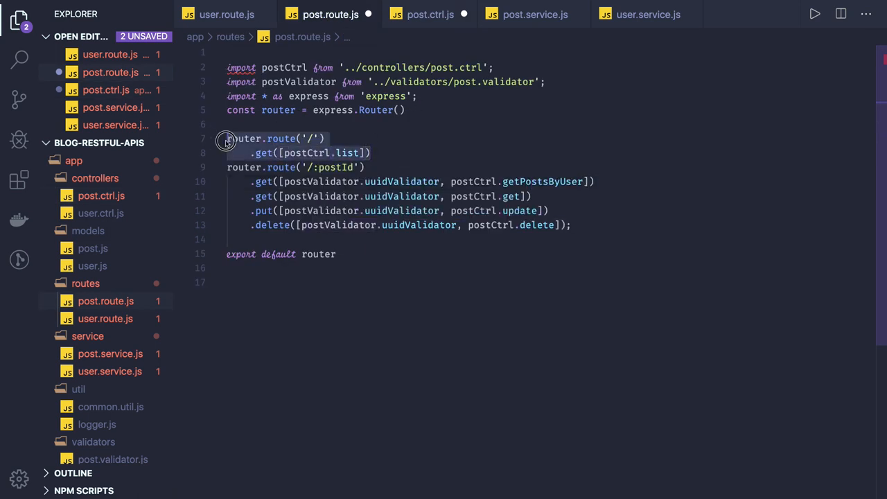
# Set the copied route's path to '/user/:userId' with handler postCtrl.getPostsByUser.
pyautogui.click(227, 124)
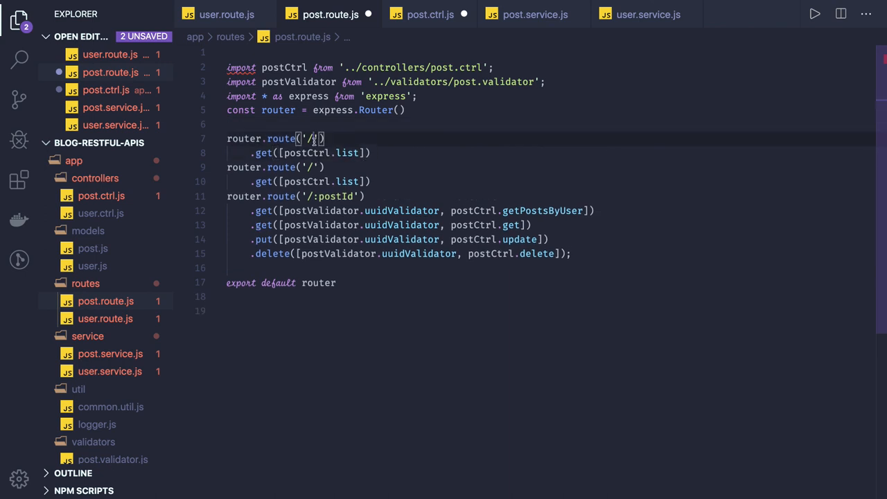
pyautogui.write('u')
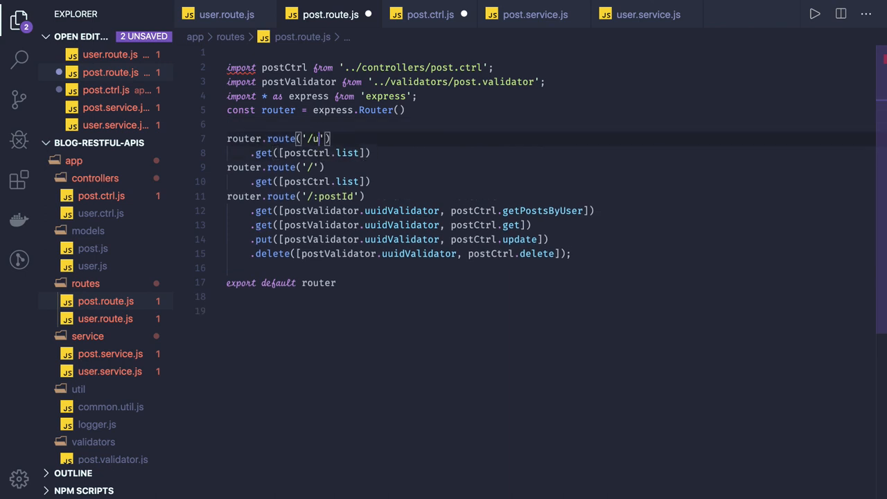
pyautogui.write('ser')
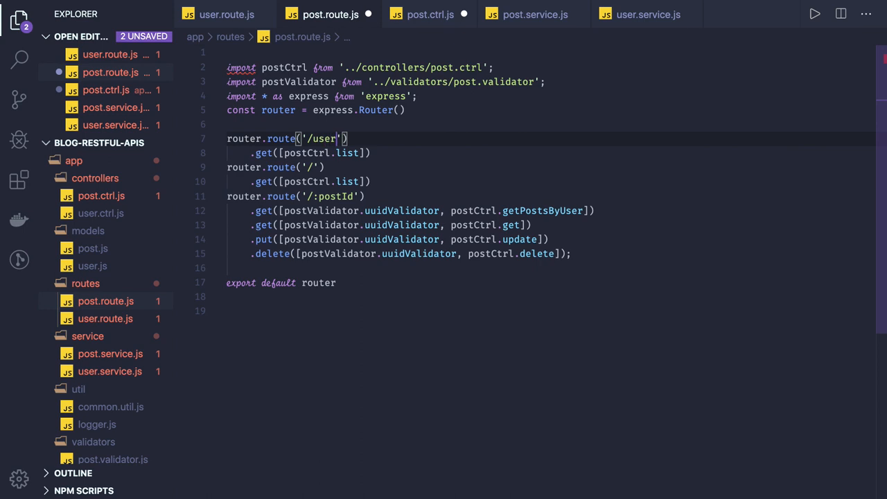
pyautogui.write('/:user')
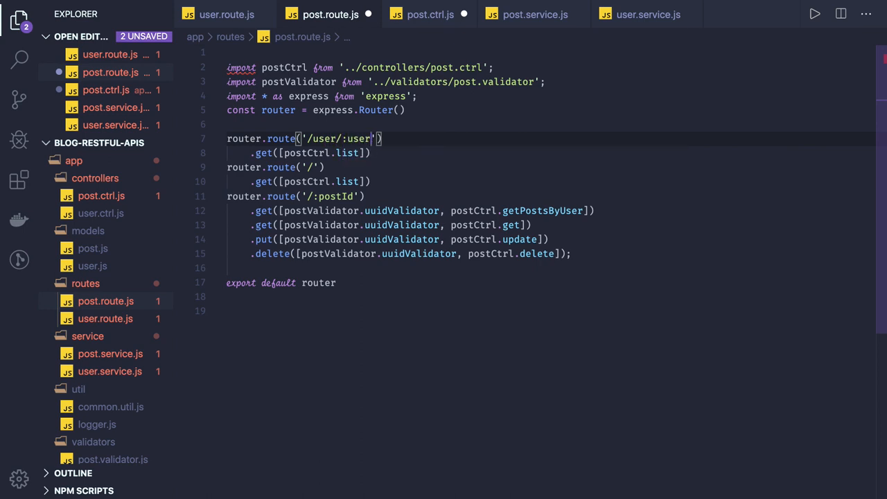
pyautogui.write('Id')
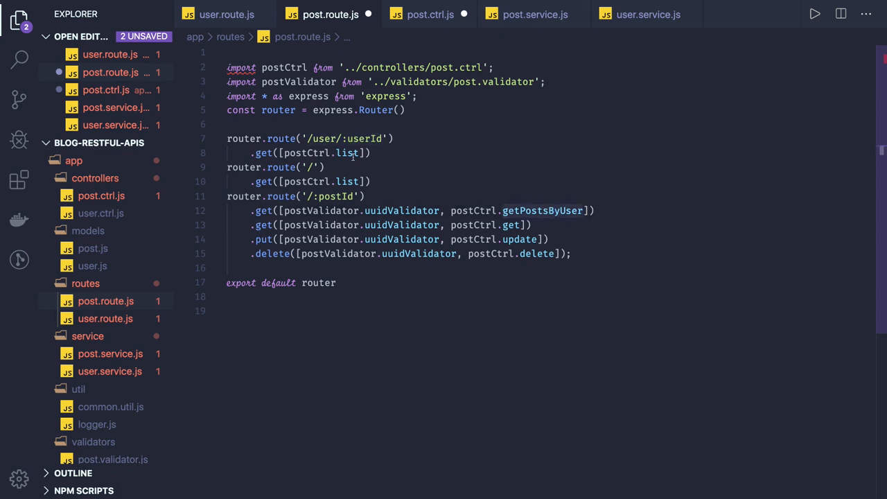
pyautogui.write('getPostsByUser')
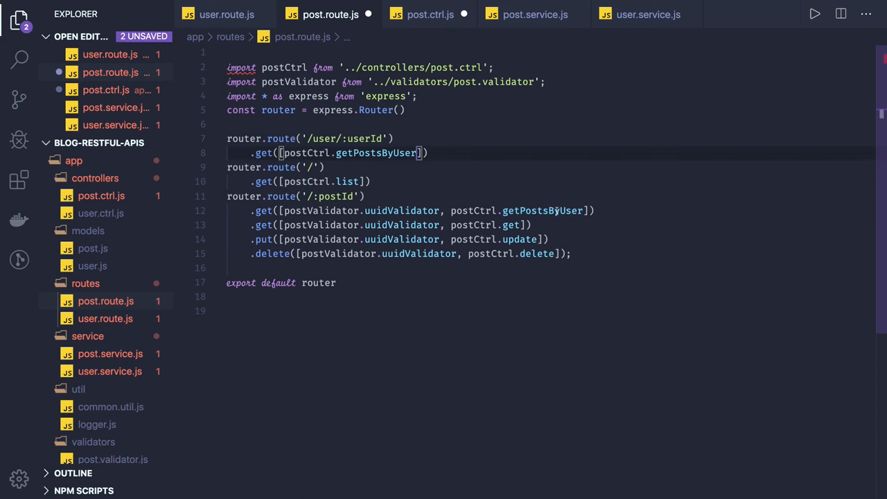
pyautogui.write('F')
pyautogui.write('//')
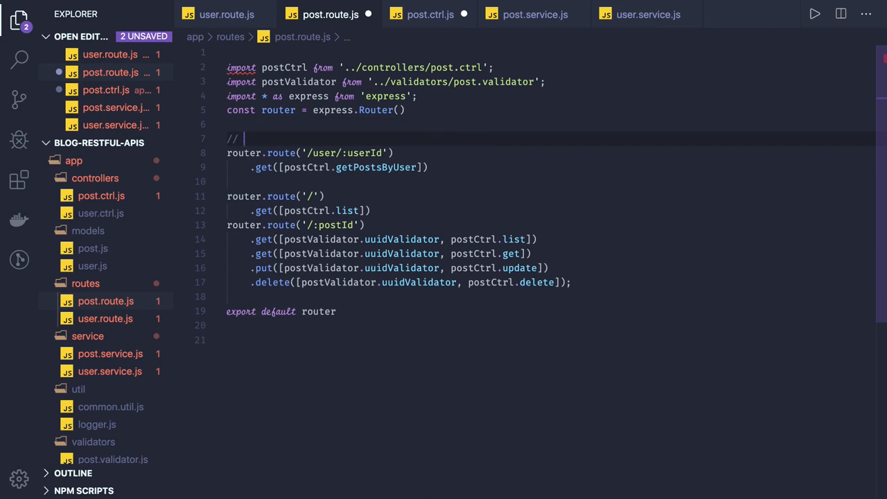
# Add comments // ALL POSTS FOR USERID, // ALL POSTS and // GET POST BY ID above the routes.
pyautogui.write('ALL POSTS FOR')
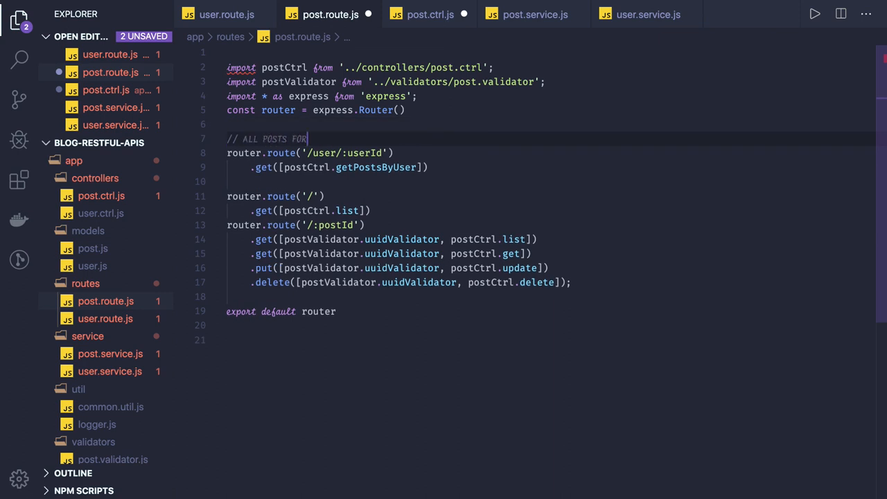
pyautogui.write('USERID')
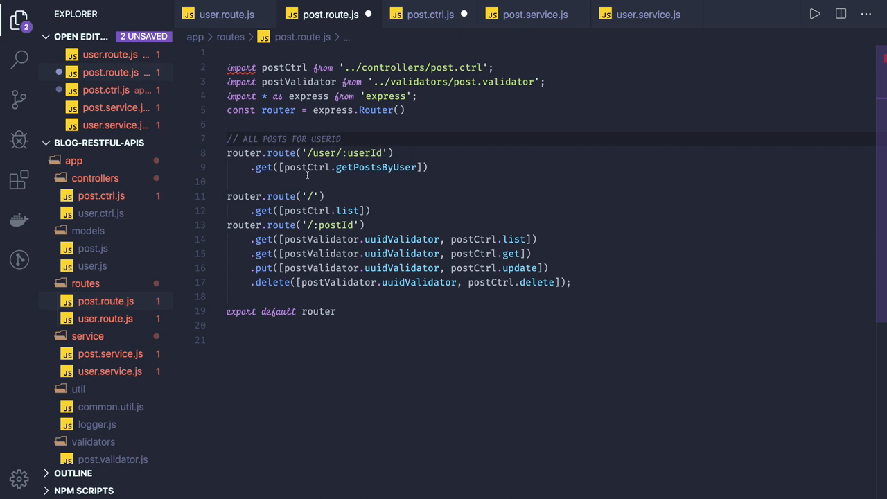
pyautogui.write('// Al')
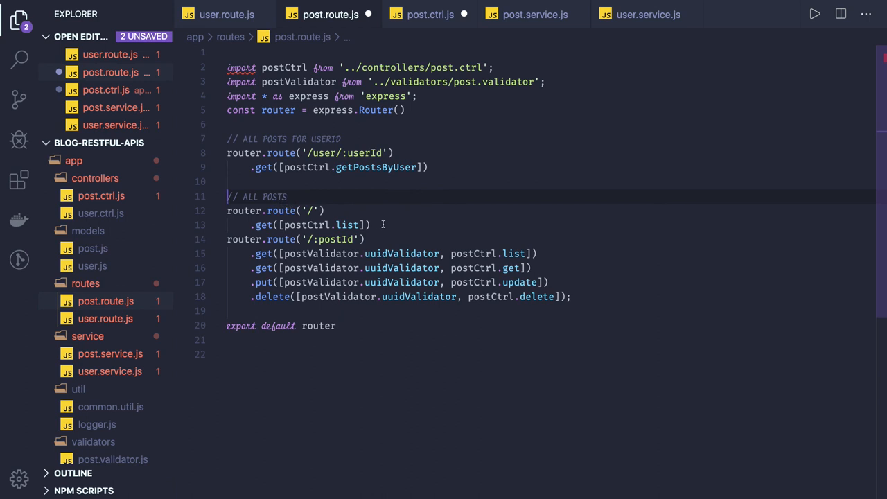
pyautogui.press('Enter')
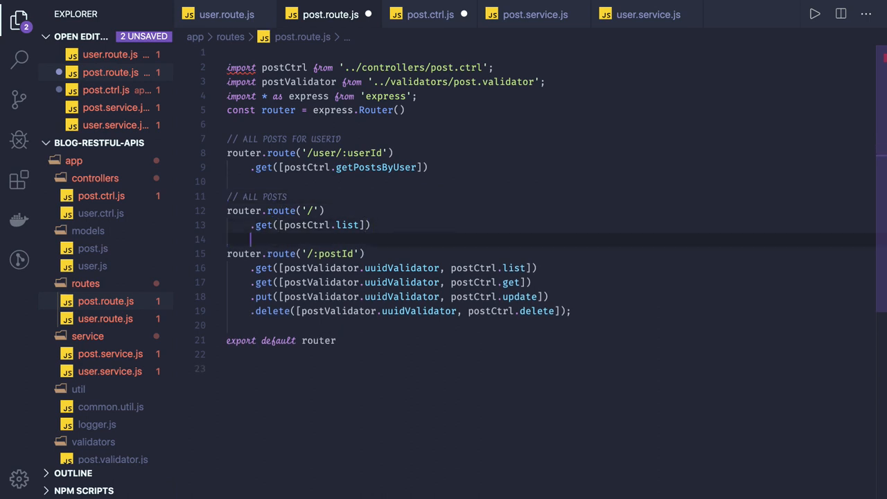
pyautogui.write('// GET POST')
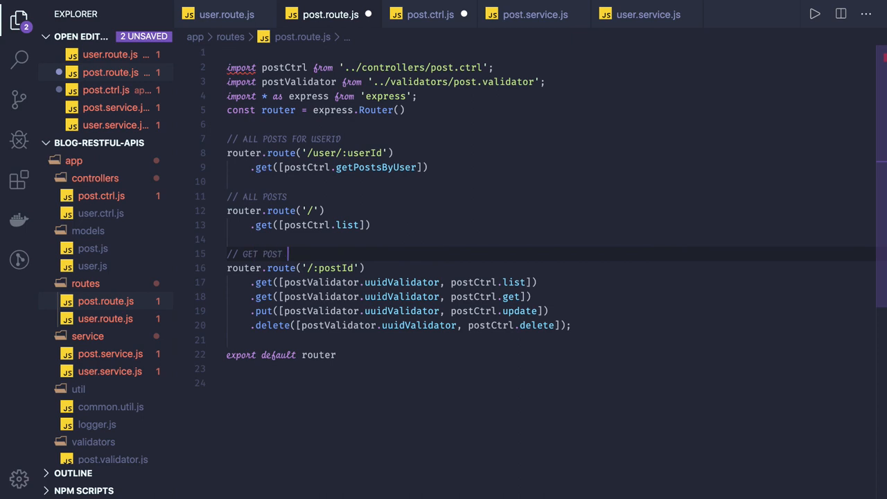
pyautogui.write('BY ID')
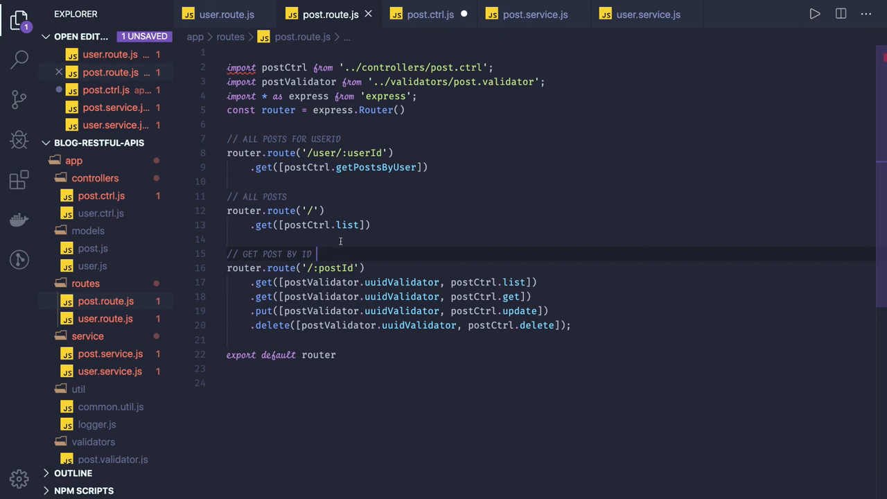
pyautogui.moveTo(345, 203)
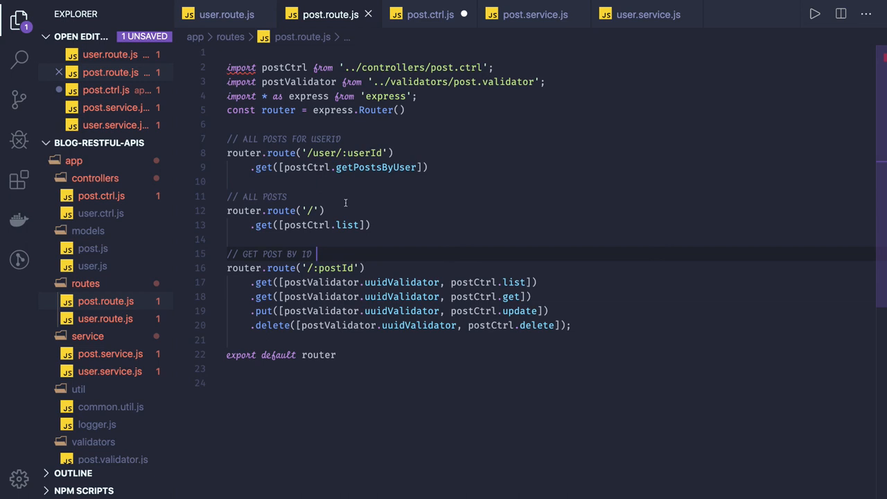